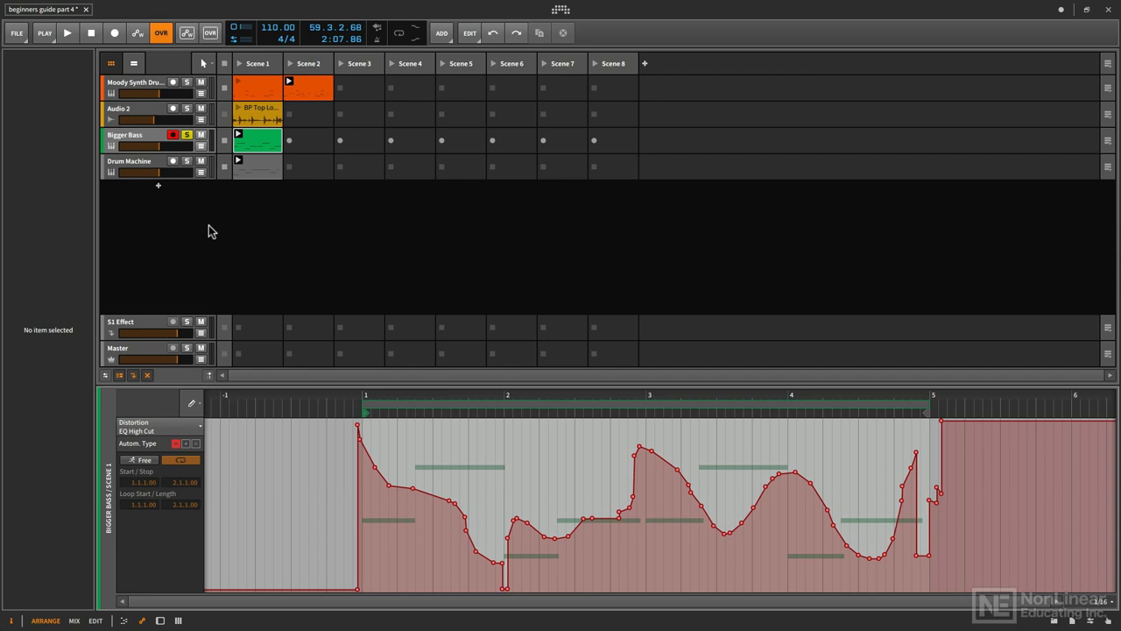
Step: Unsolo Bigger Bass and select the BP Top Loop 5 clip on Audio 2 for removal
{"action": "left_click", "coordinate": [186, 135]}
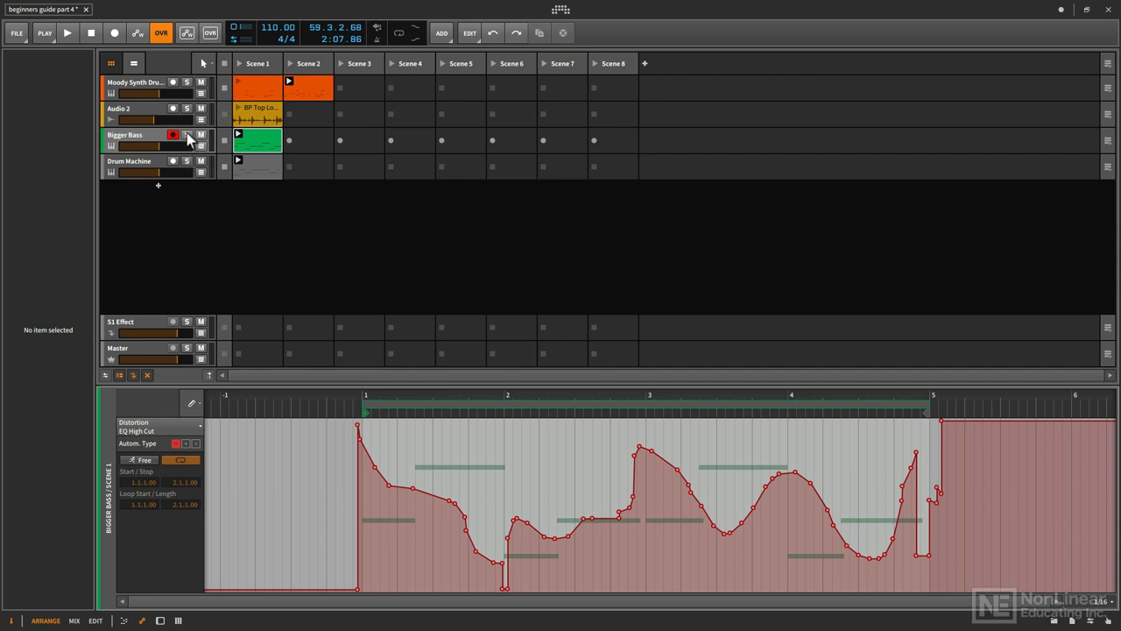
{"action": "left_click", "coordinate": [136, 108]}
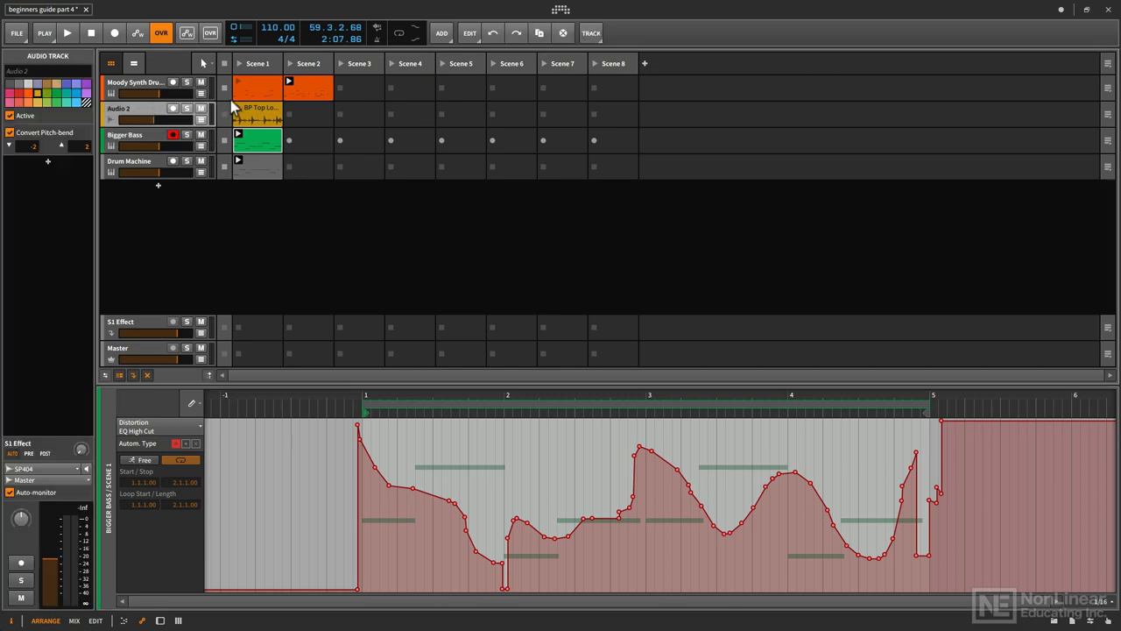
{"action": "left_click", "coordinate": [259, 112]}
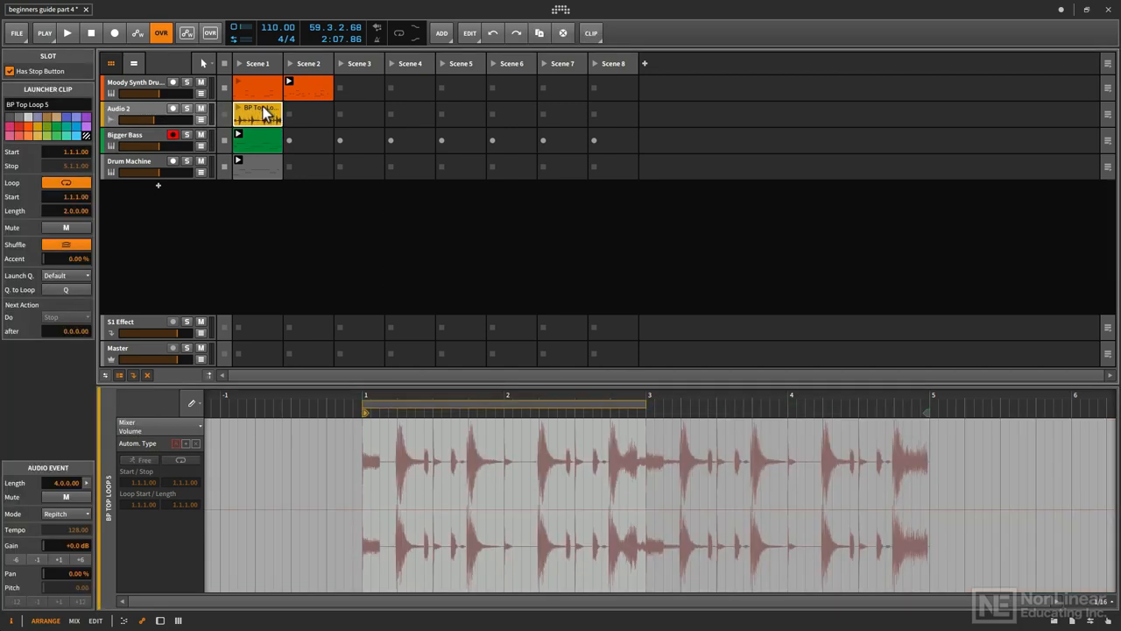
{"action": "mouse_move", "coordinate": [263, 113]}
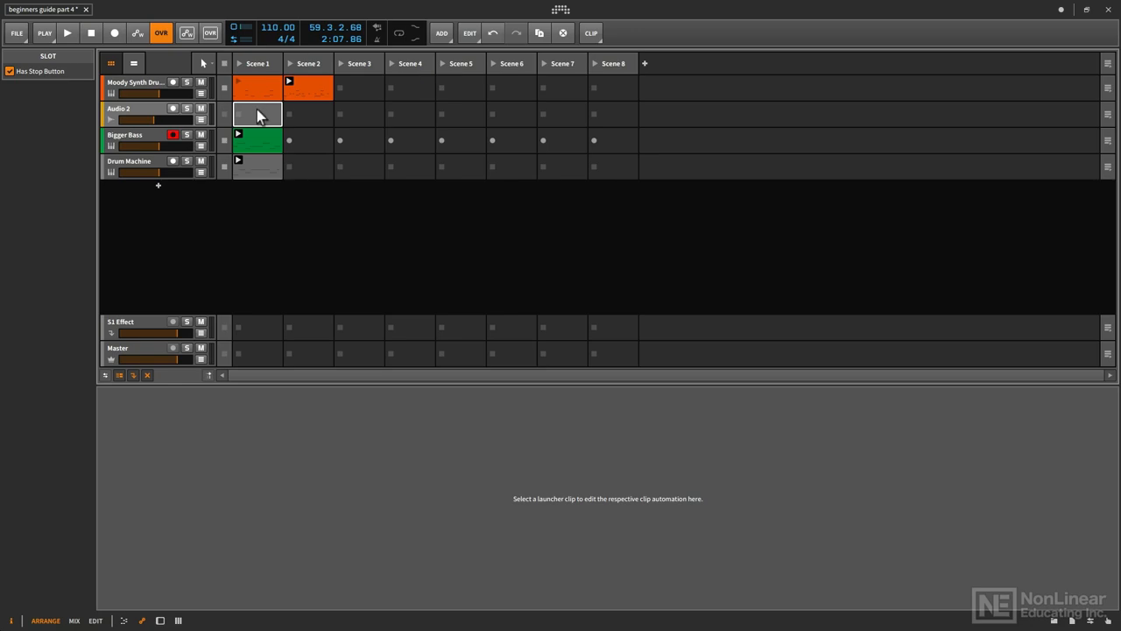
Step: Browse Capsun ProAudio Loops > Down Low Trap & Twerk and preview CPA DL Drums 03 100bpm Clap
{"action": "double_click", "coordinate": [258, 113]}
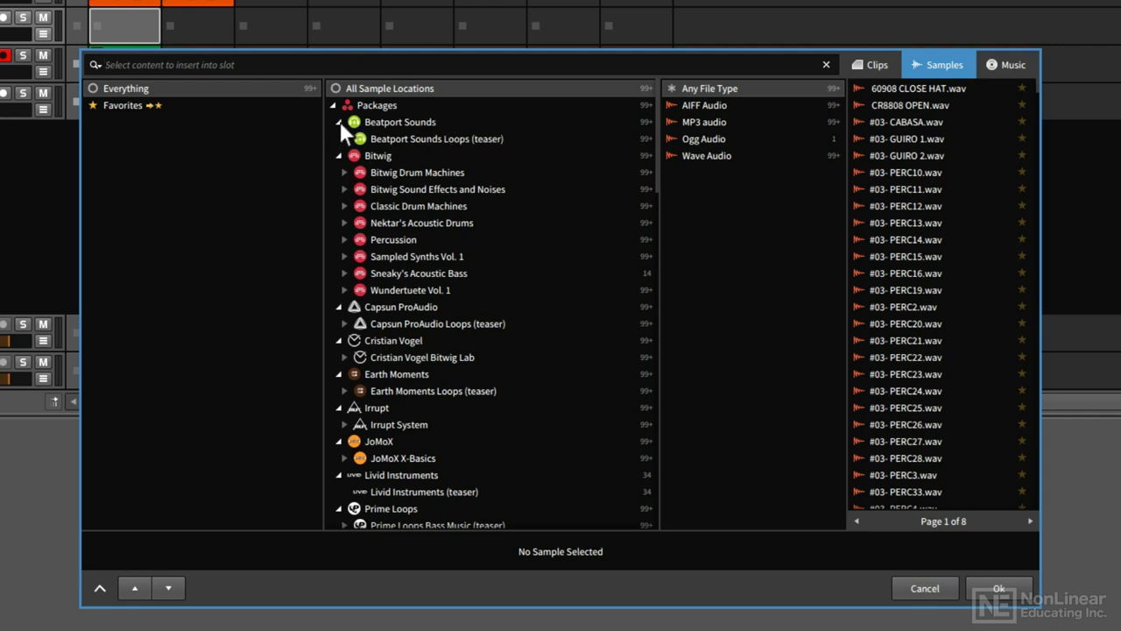
{"action": "left_click", "coordinate": [345, 122]}
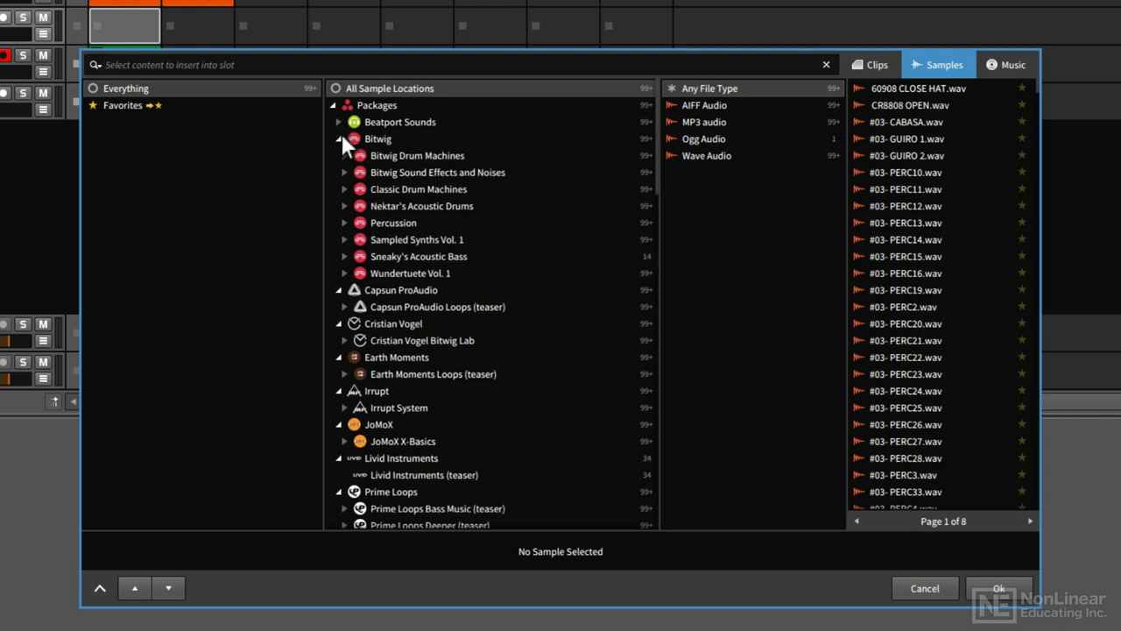
{"action": "left_click", "coordinate": [338, 140]}
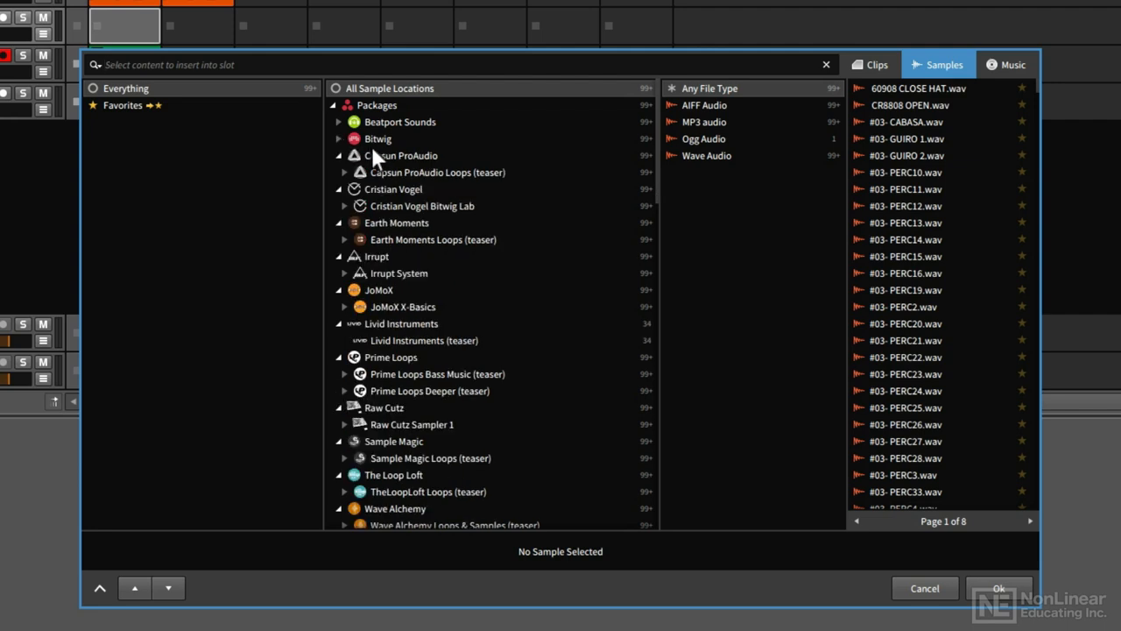
{"action": "mouse_move", "coordinate": [446, 181]}
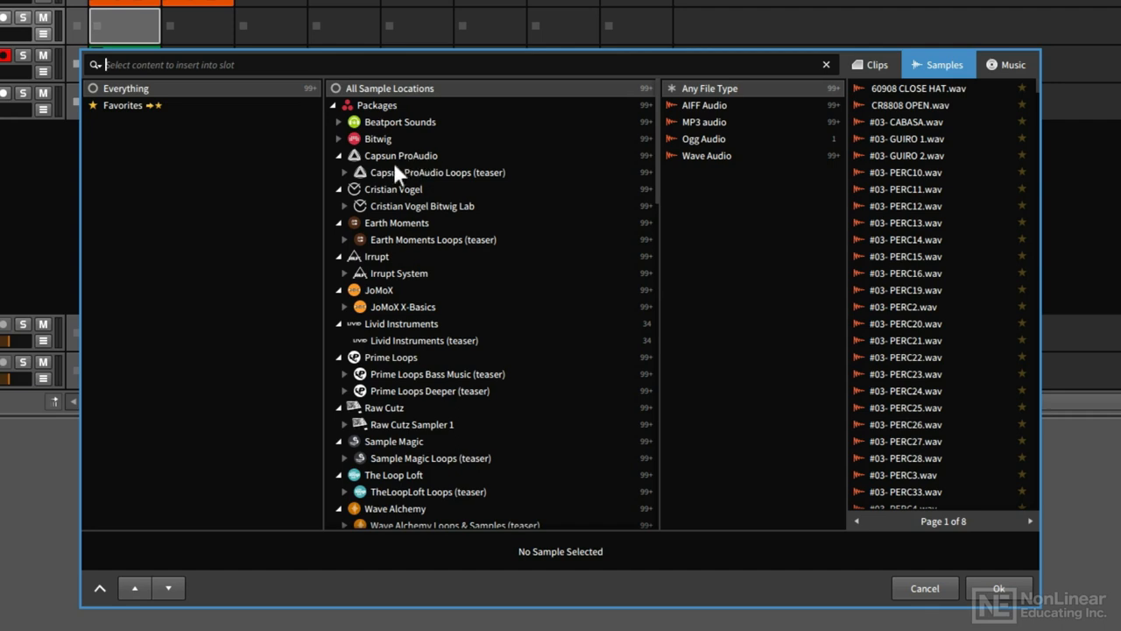
{"action": "left_click", "coordinate": [344, 172]}
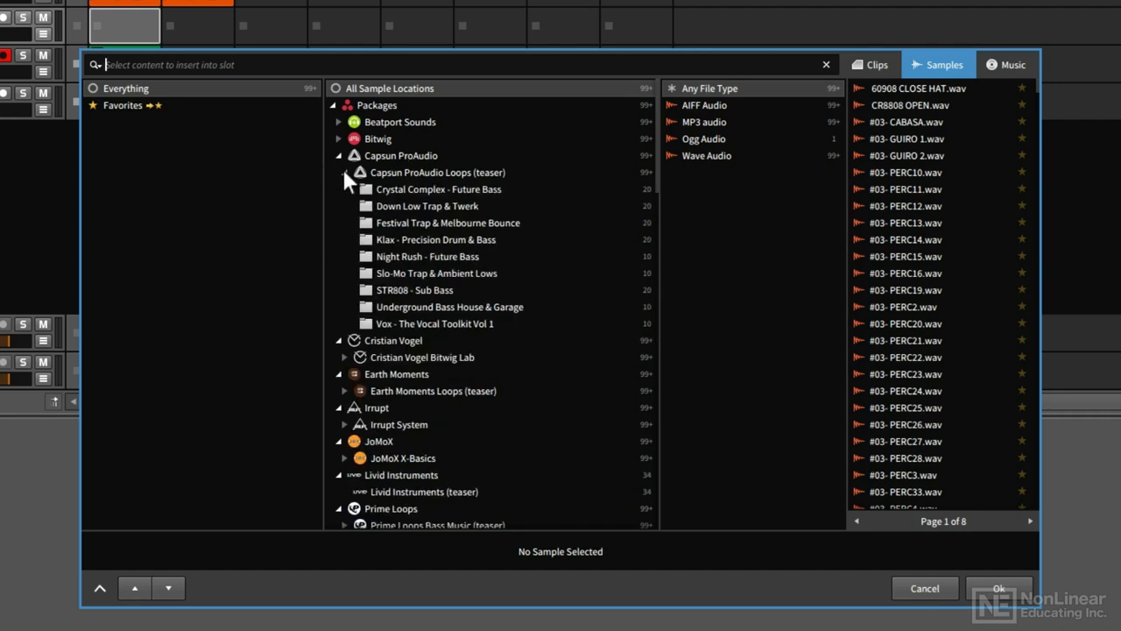
{"action": "mouse_move", "coordinate": [363, 215]}
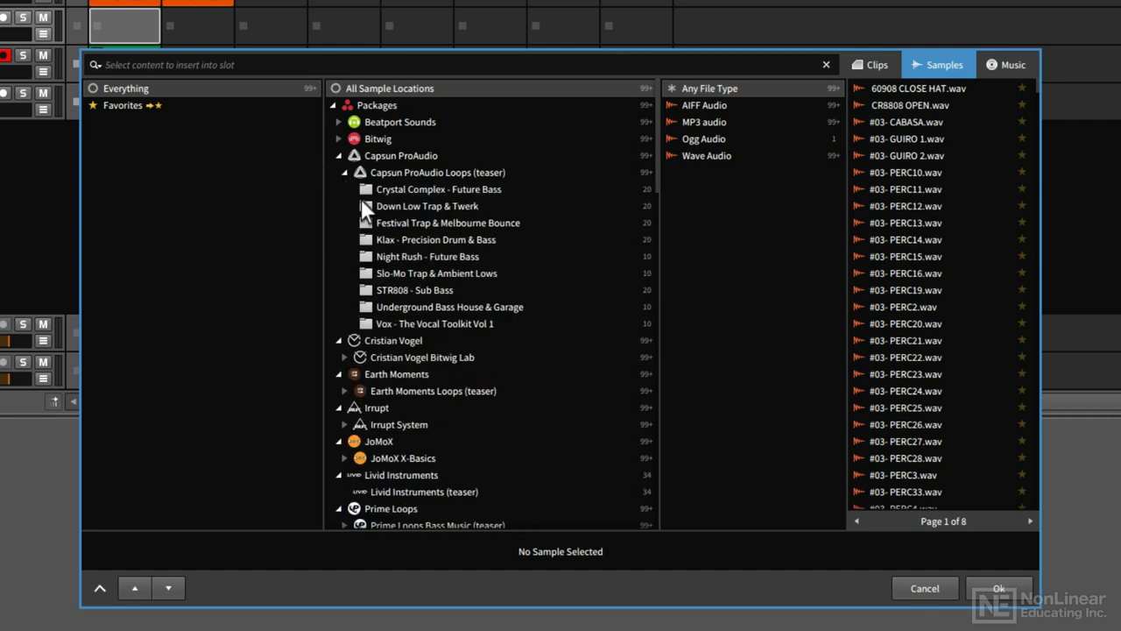
{"action": "left_click", "coordinate": [427, 206]}
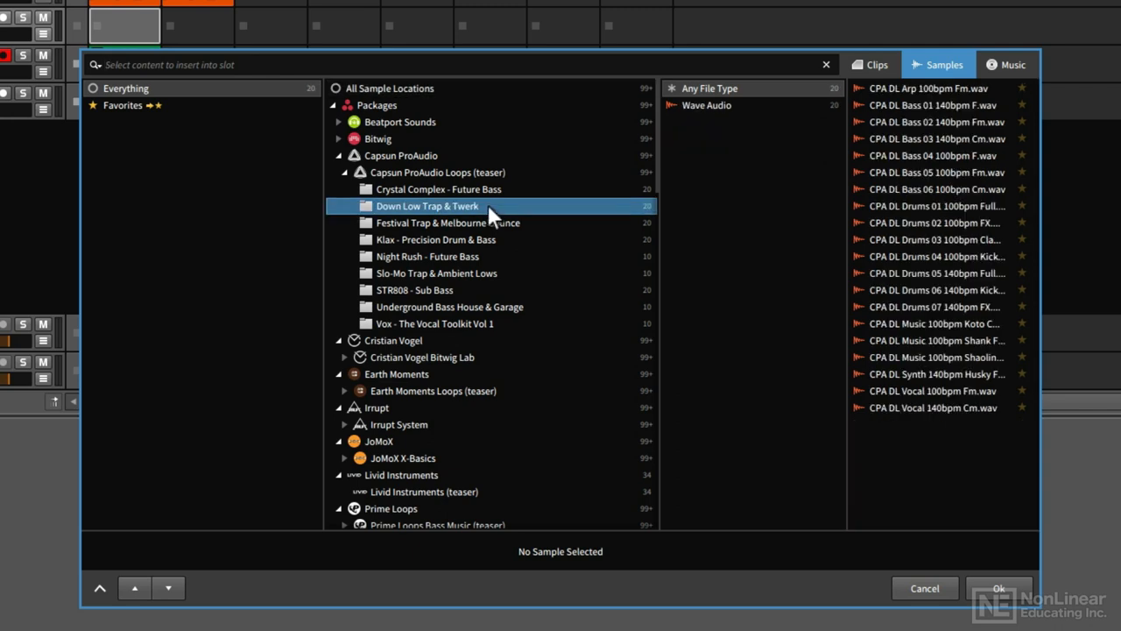
{"action": "mouse_move", "coordinate": [683, 216]}
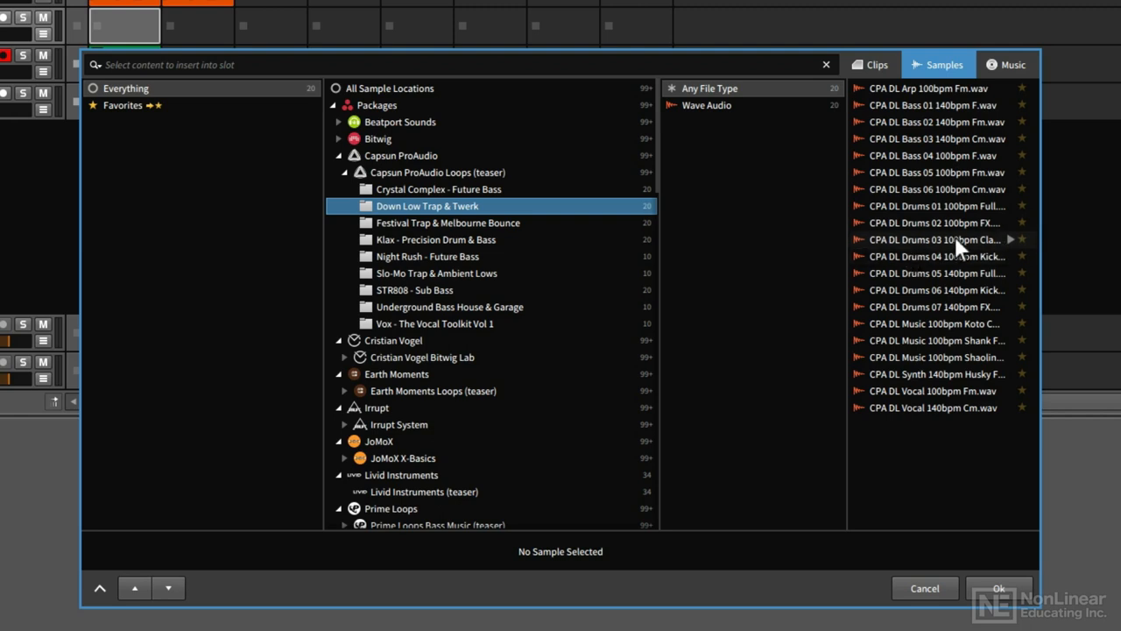
{"action": "left_click", "coordinate": [932, 239]}
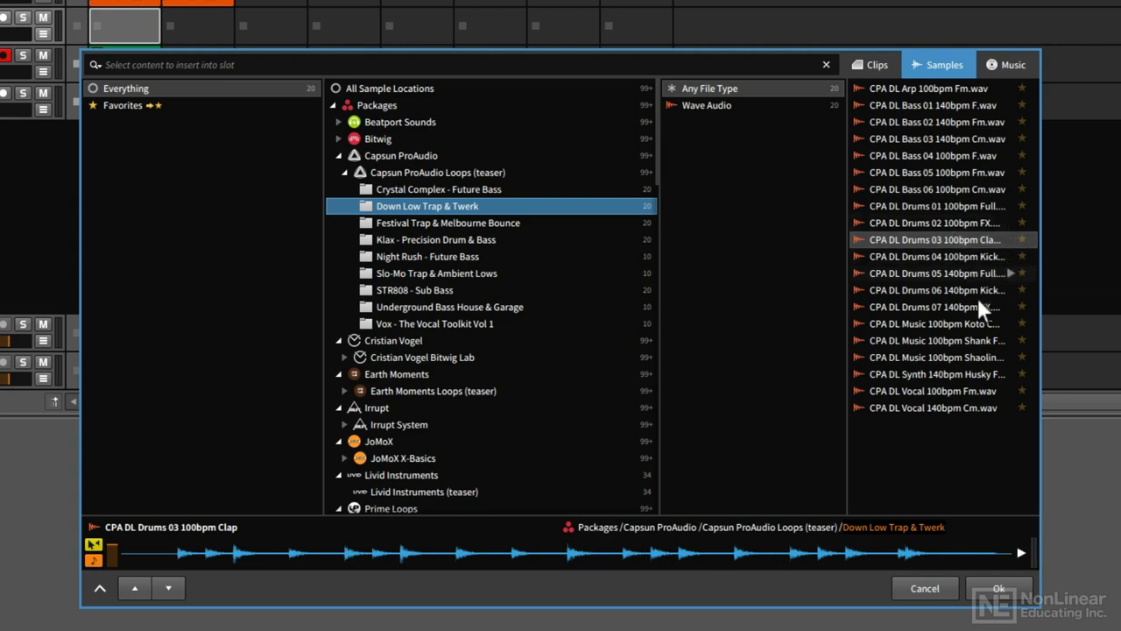
Step: Insert the CPA DL Drums 03 100bpm Clap loop into the Audio 2 slot
{"action": "left_click", "coordinate": [996, 587]}
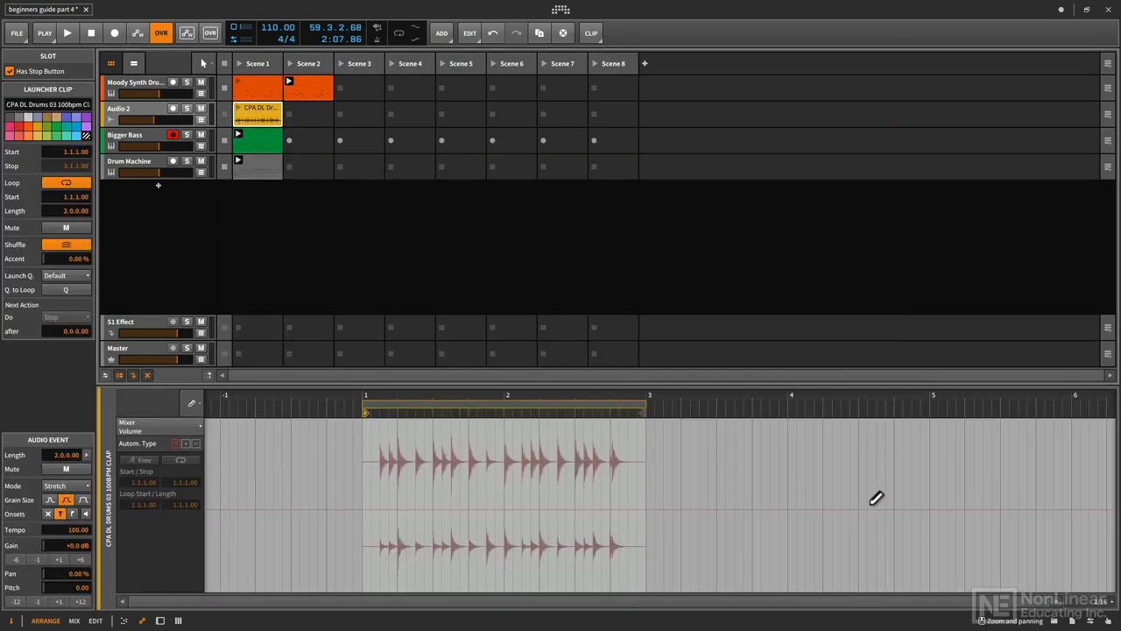
{"action": "mouse_move", "coordinate": [681, 515]}
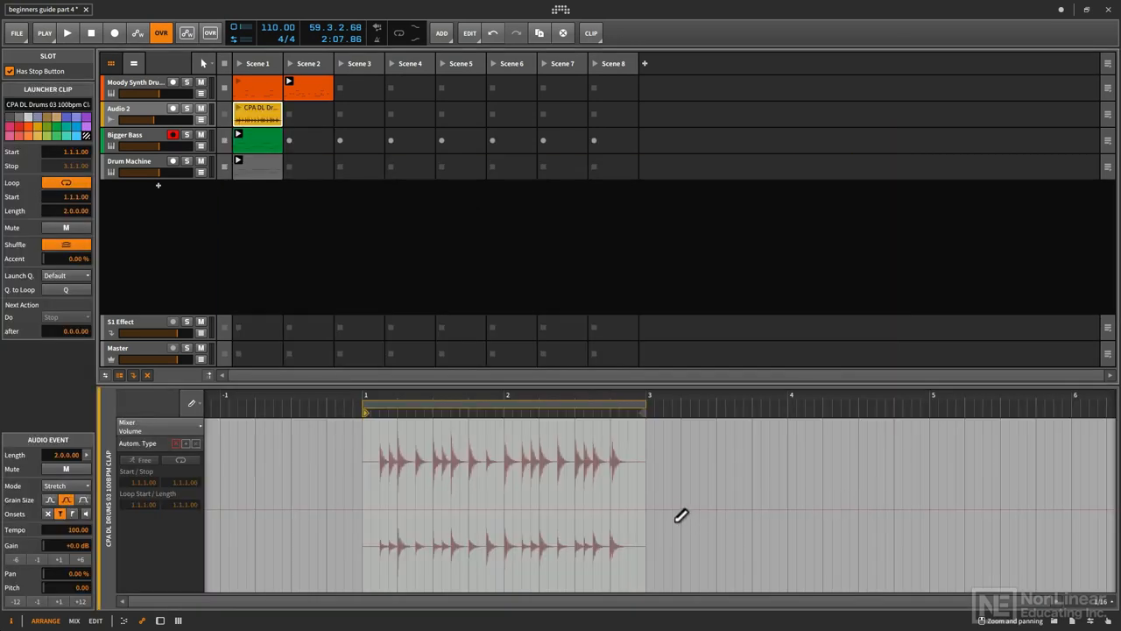
{"action": "mouse_move", "coordinate": [440, 464]}
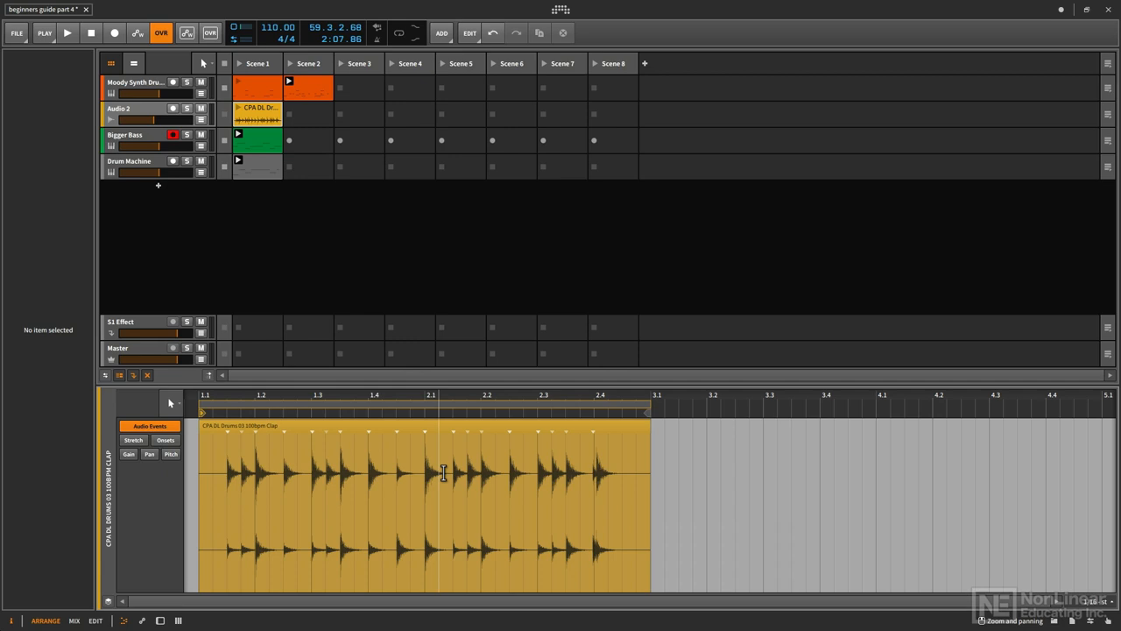
{"action": "mouse_move", "coordinate": [420, 385]}
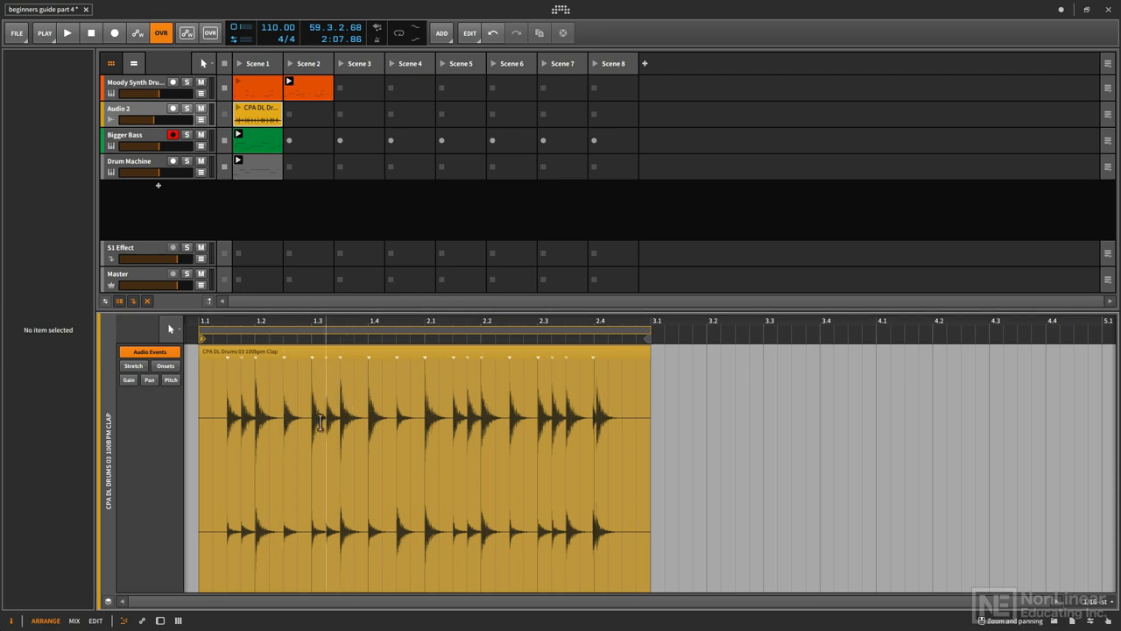
{"action": "mouse_move", "coordinate": [309, 411]}
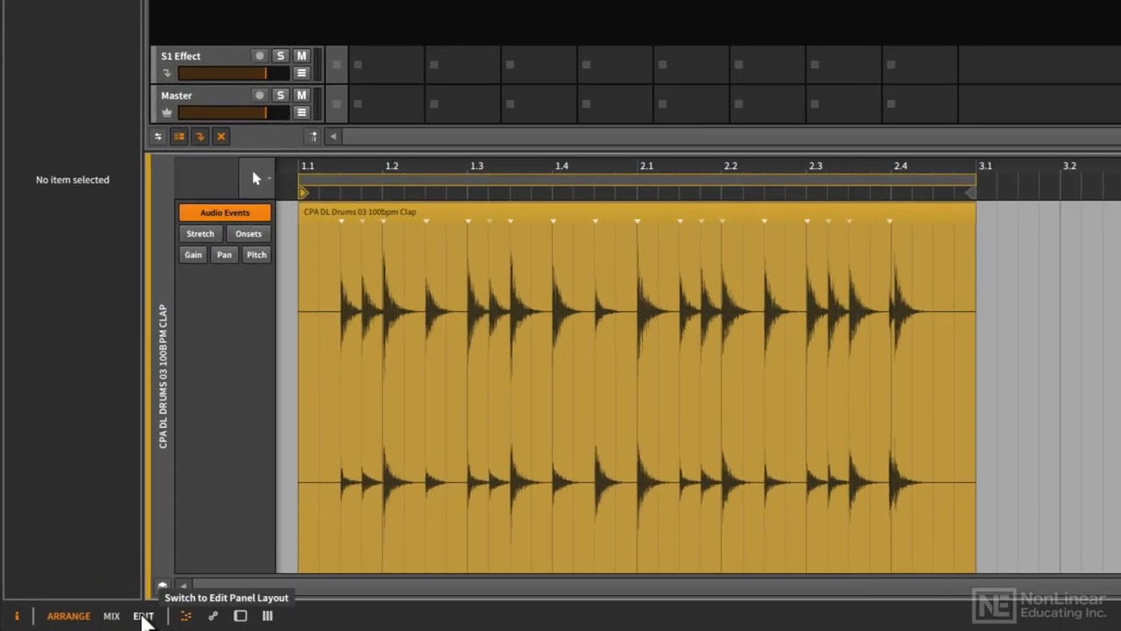
Step: Switch to the Edit panel layout to show the clap clip's audio events full-height
{"action": "left_click", "coordinate": [143, 615]}
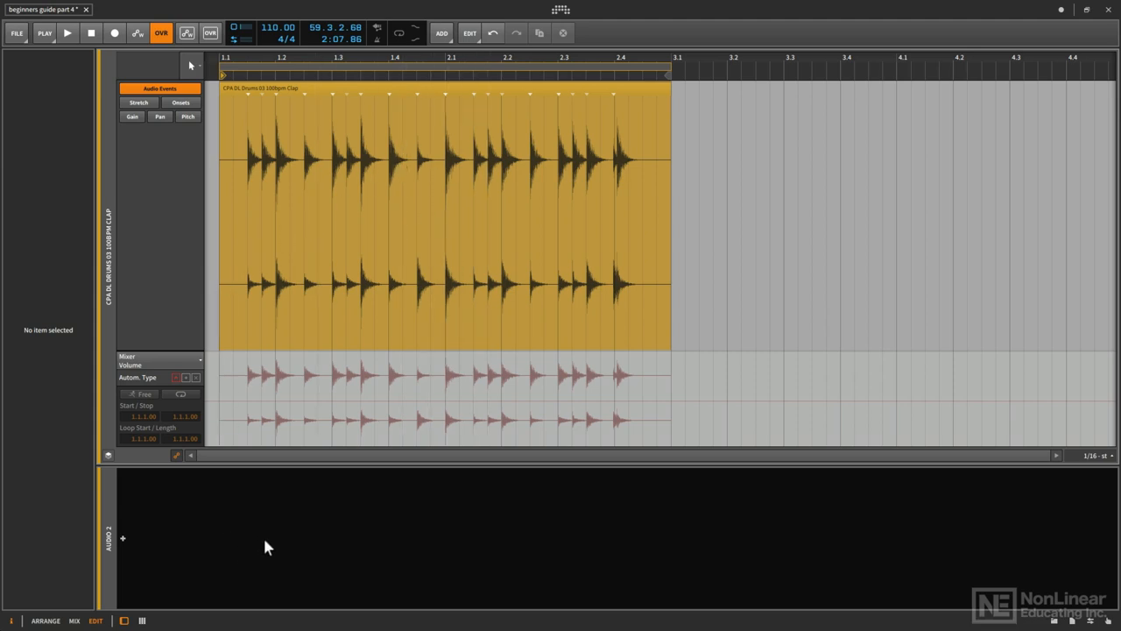
{"action": "mouse_move", "coordinate": [272, 533]}
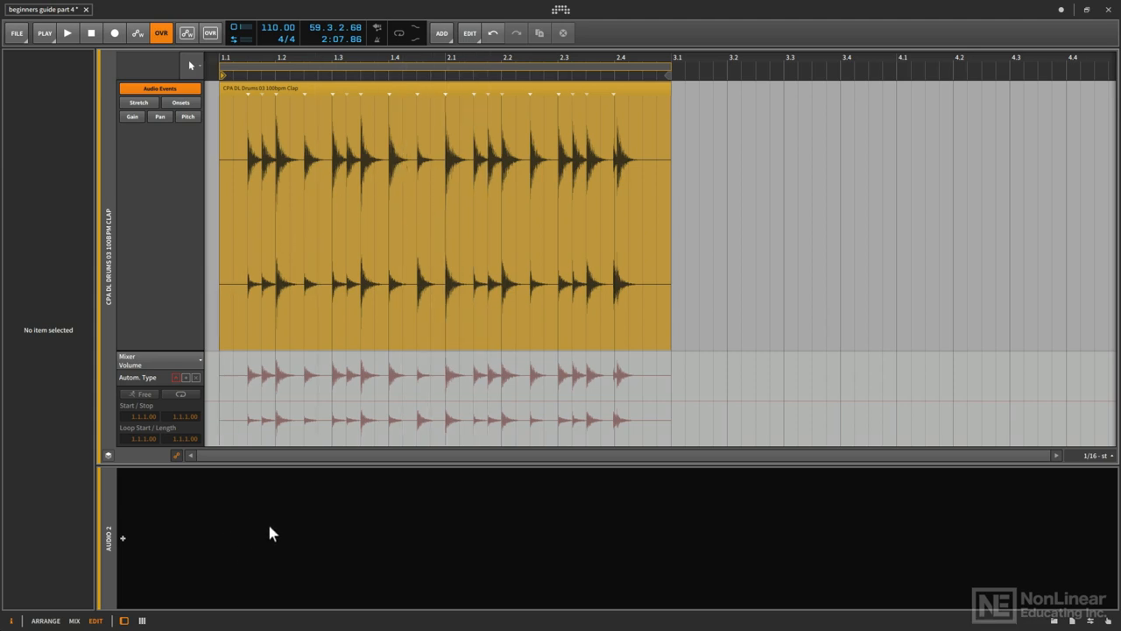
{"action": "mouse_move", "coordinate": [268, 529]}
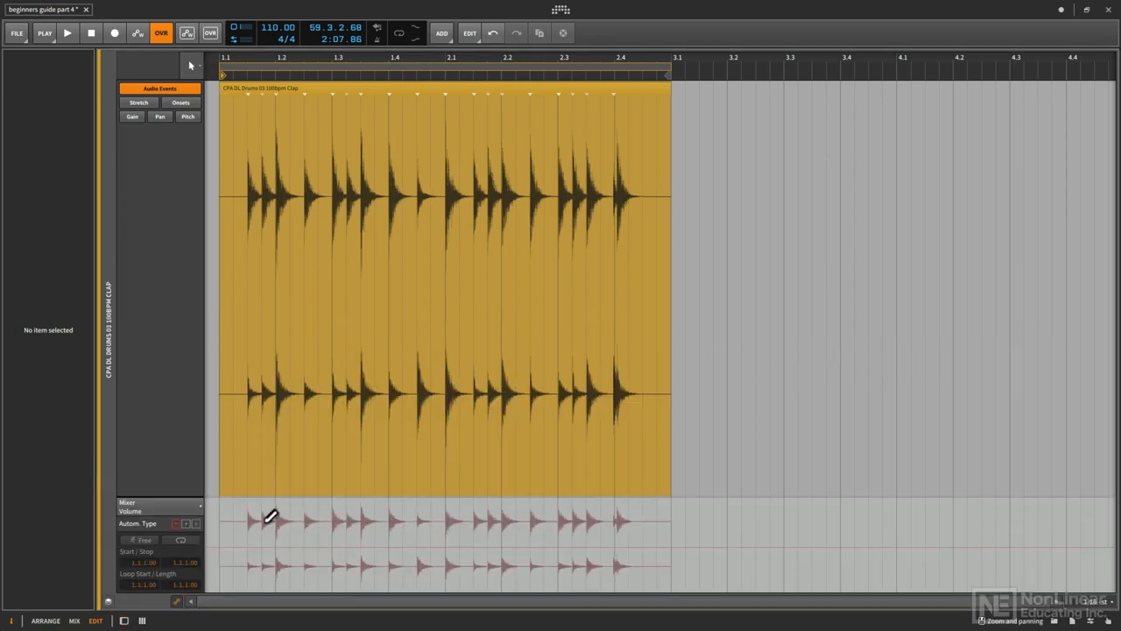
{"action": "mouse_move", "coordinate": [325, 325]}
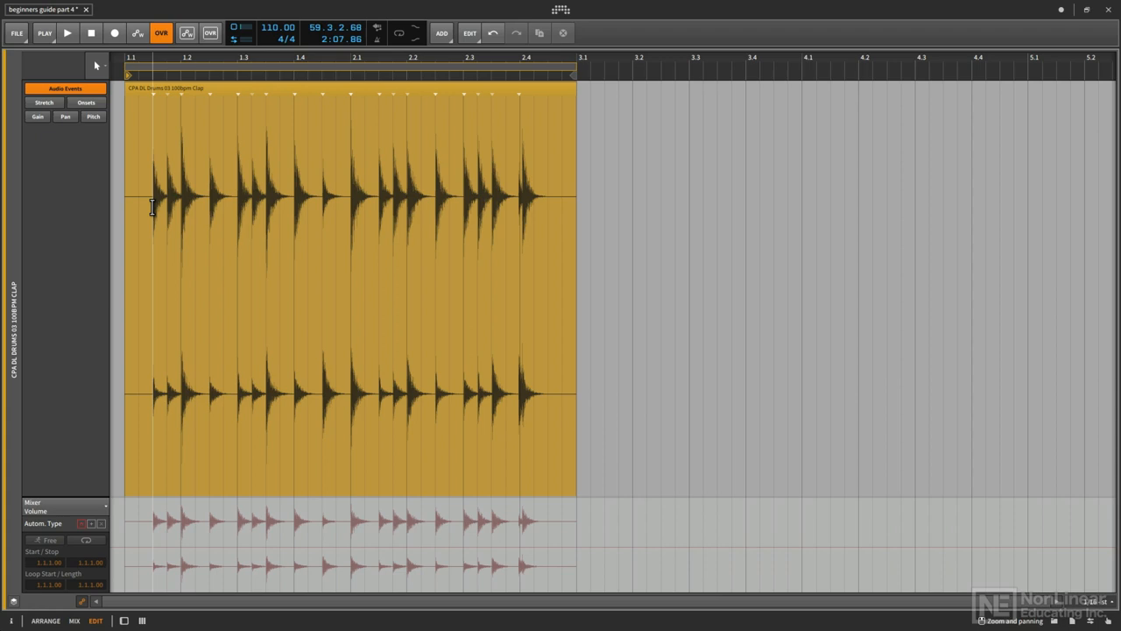
{"action": "left_click", "coordinate": [67, 33]}
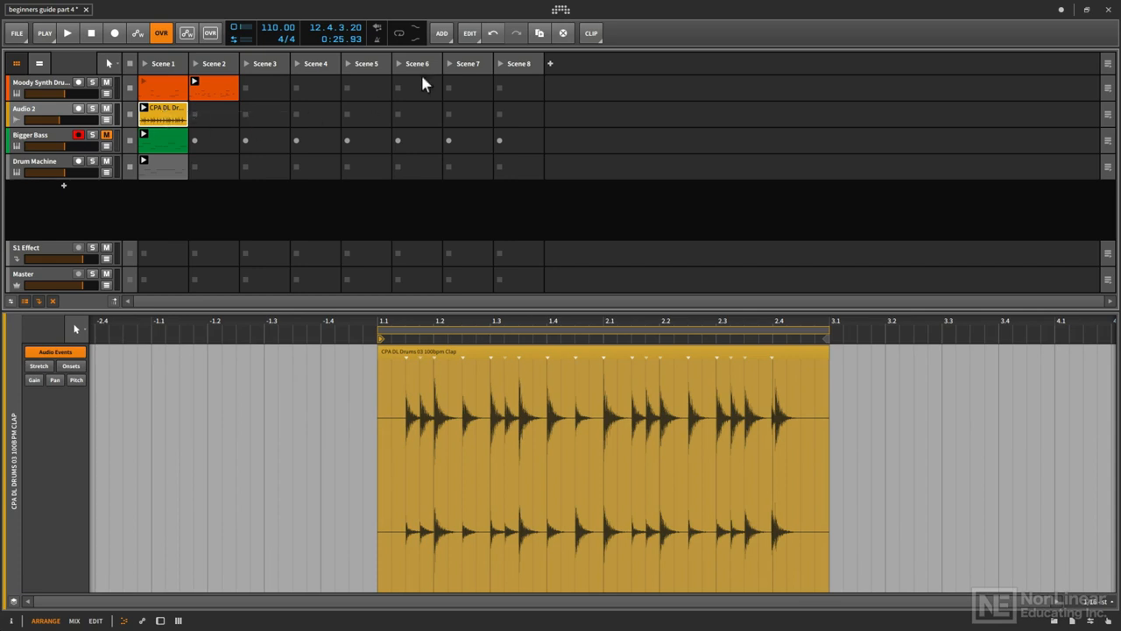
{"action": "mouse_move", "coordinate": [540, 33]}
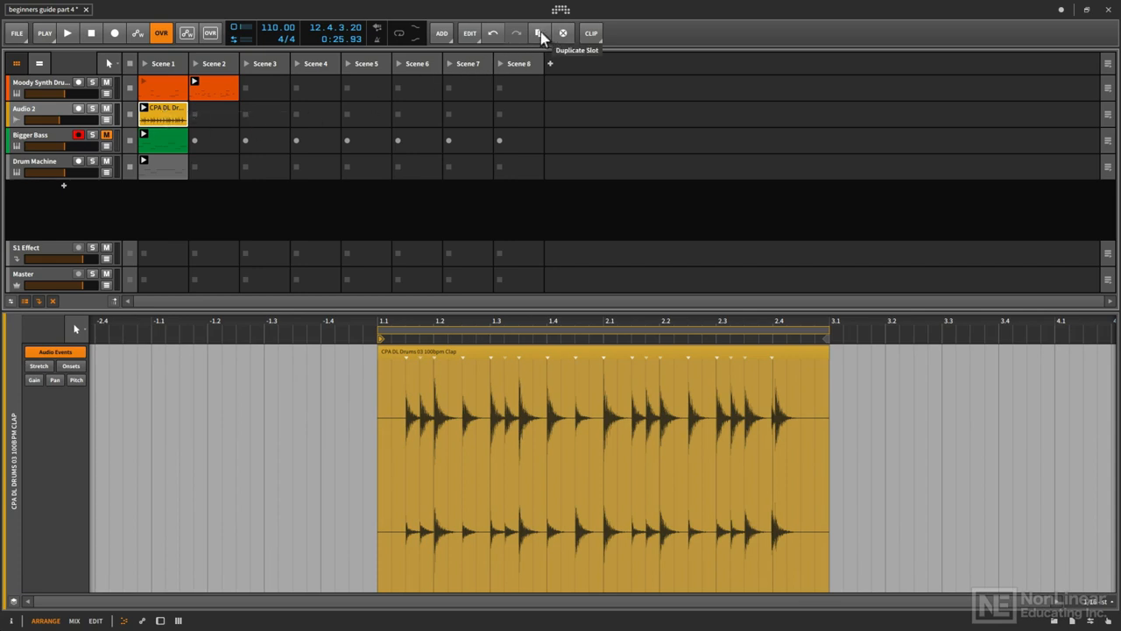
{"action": "left_click", "coordinate": [539, 32]}
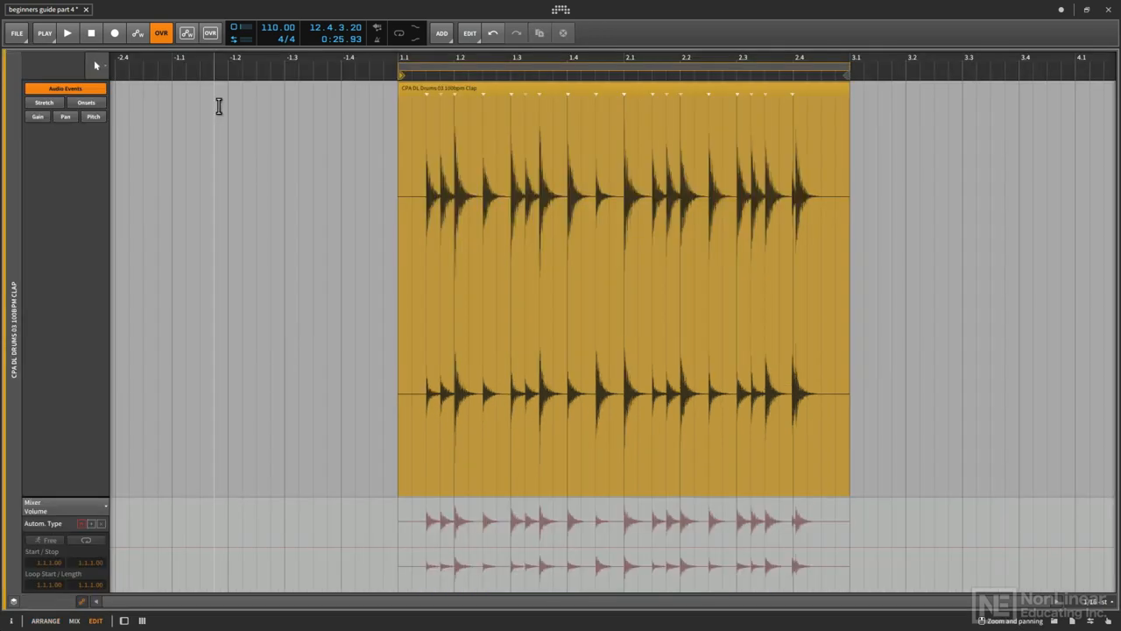
{"action": "mouse_move", "coordinate": [405, 207]}
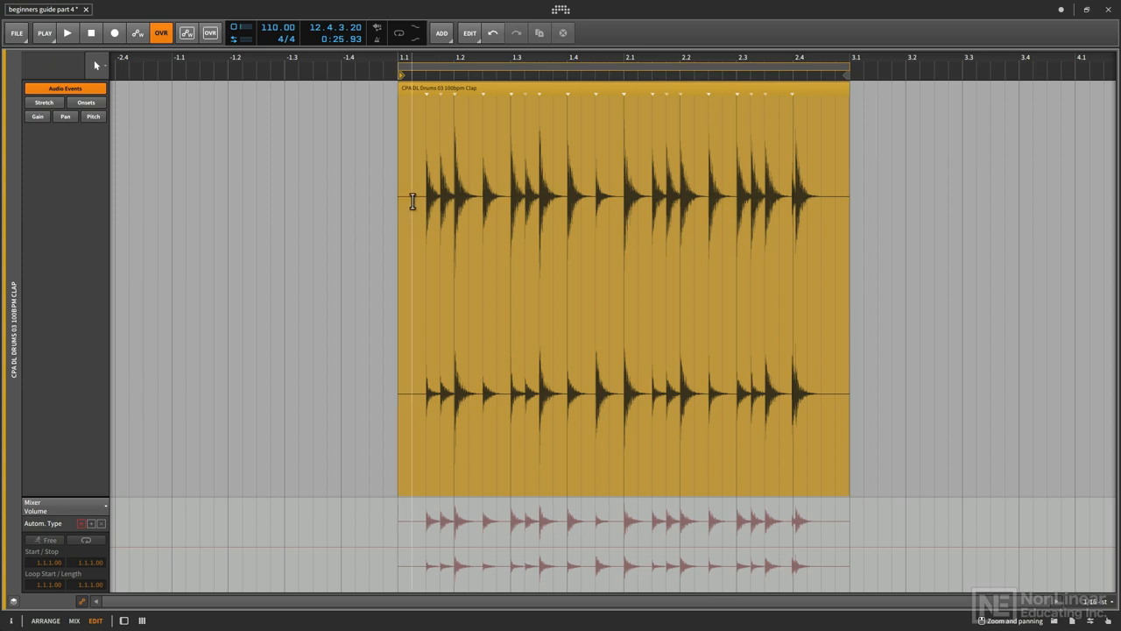
{"action": "mouse_move", "coordinate": [423, 197]}
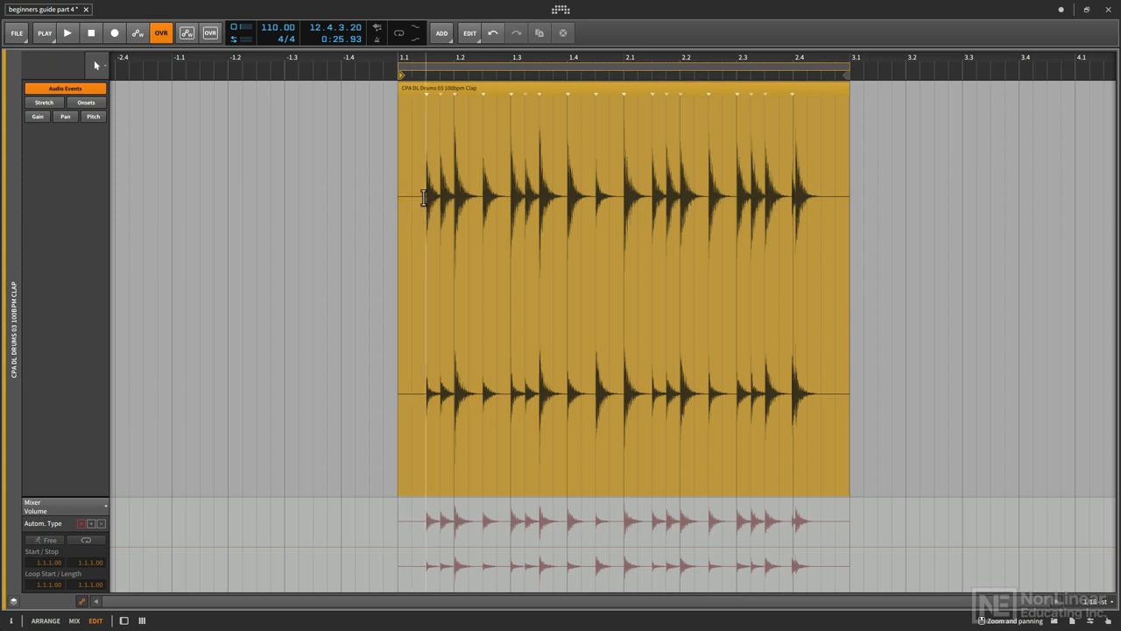
{"action": "mouse_move", "coordinate": [429, 175]}
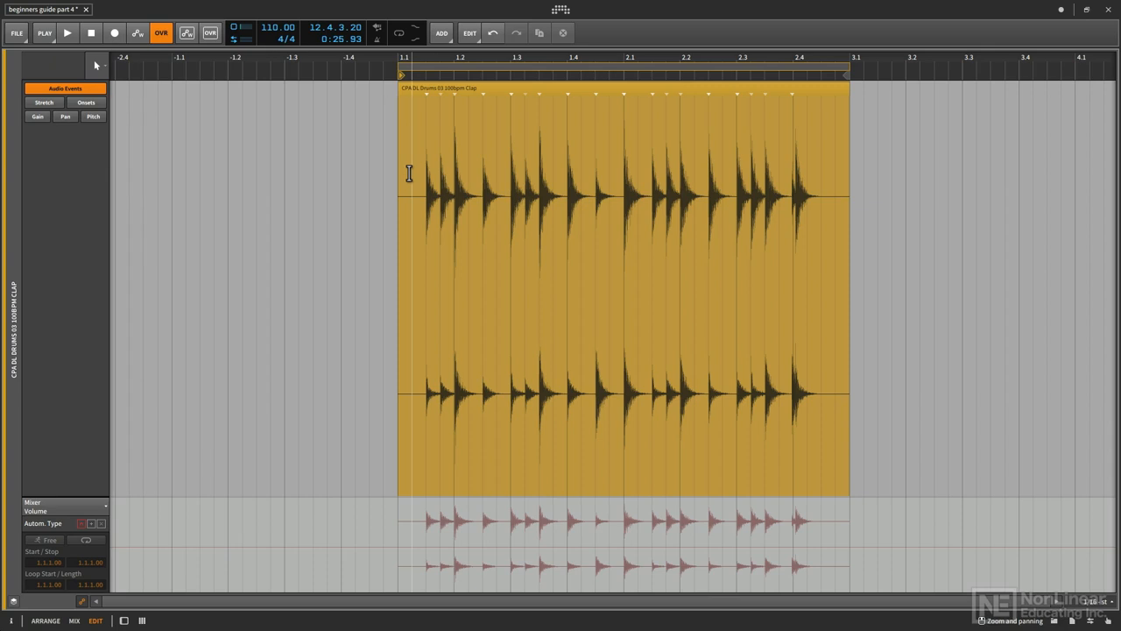
{"action": "mouse_move", "coordinate": [412, 180]}
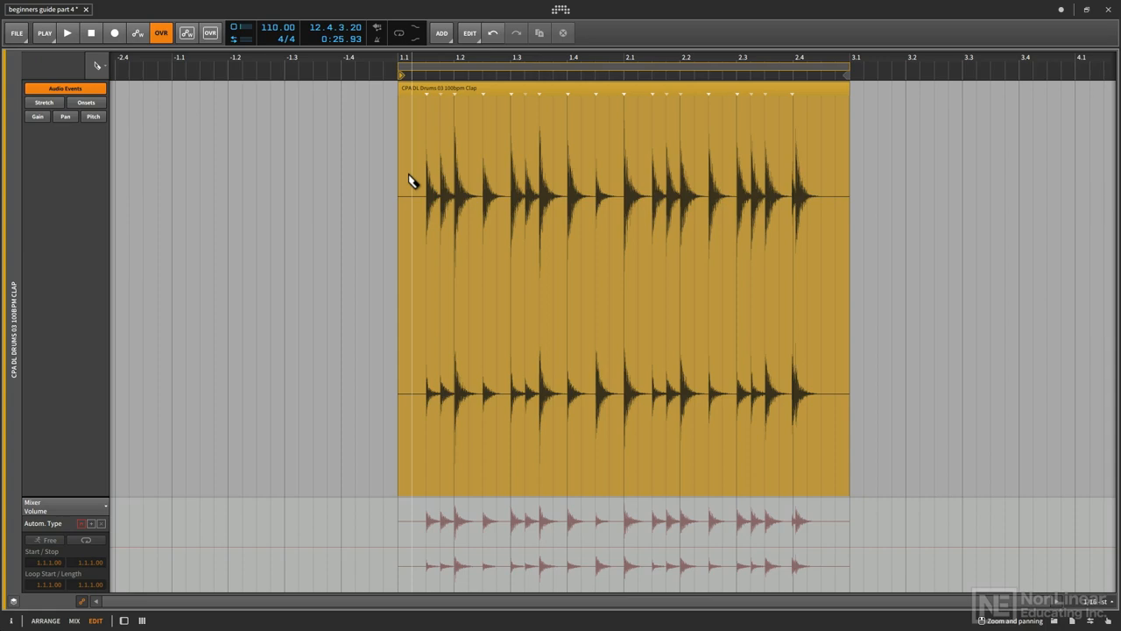
Step: Choose the Knife Tool for slicing the clap event
{"action": "left_click", "coordinate": [97, 66]}
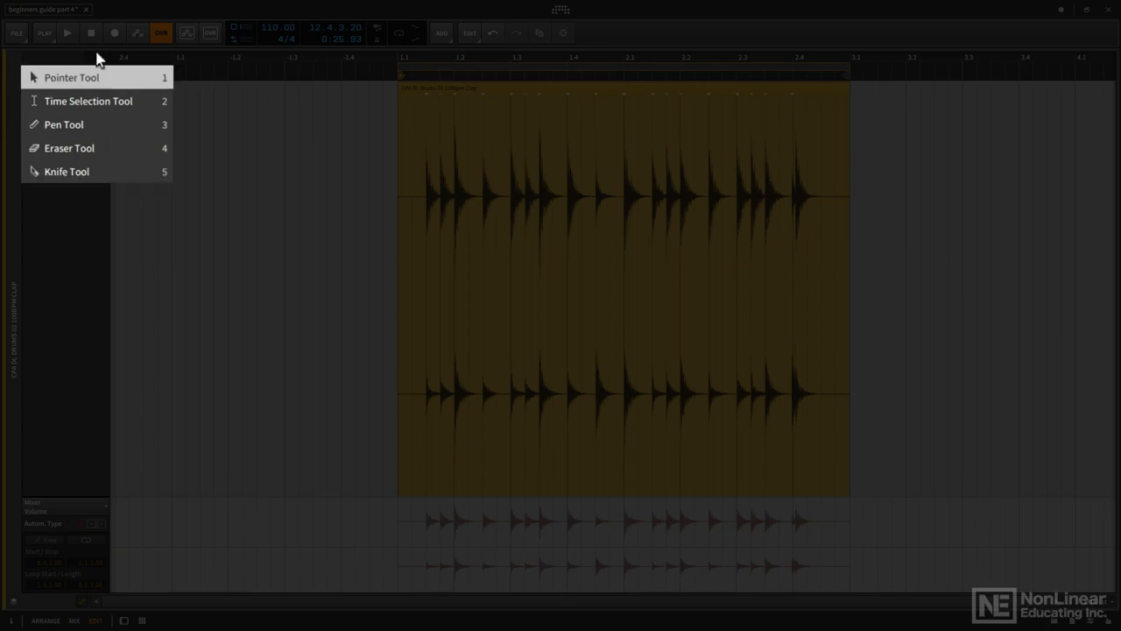
{"action": "left_click", "coordinate": [71, 77]}
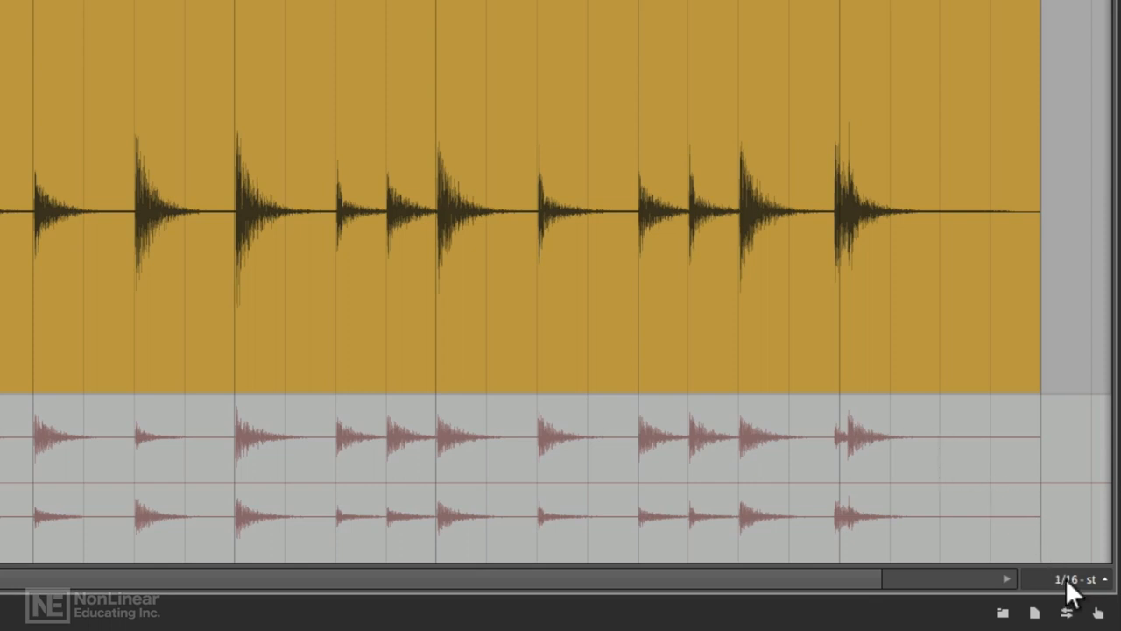
Step: Leave only 1/16 grid snapping on, turning off Grid Offset and Events snapping
{"action": "left_click", "coordinate": [1073, 578]}
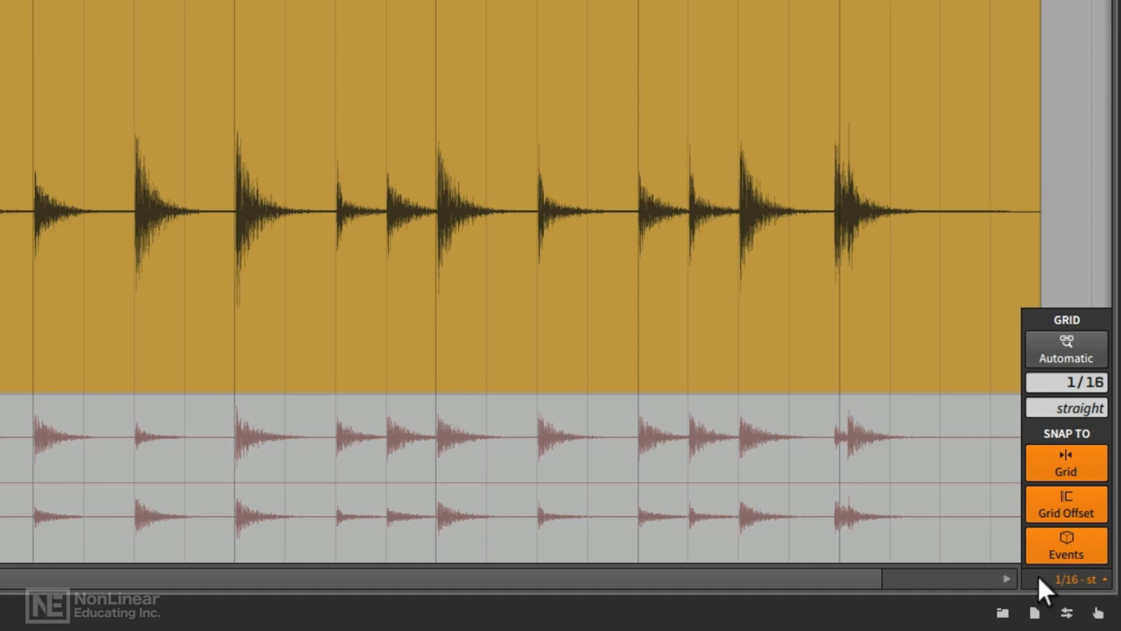
{"action": "mouse_move", "coordinate": [1048, 585]}
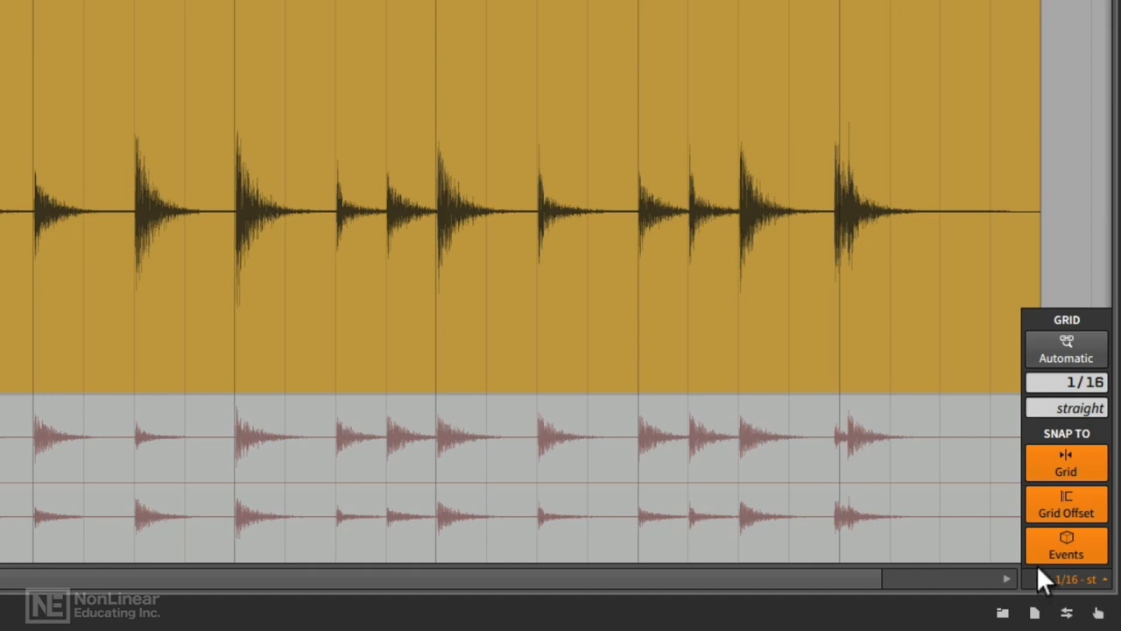
{"action": "mouse_move", "coordinate": [1042, 439]}
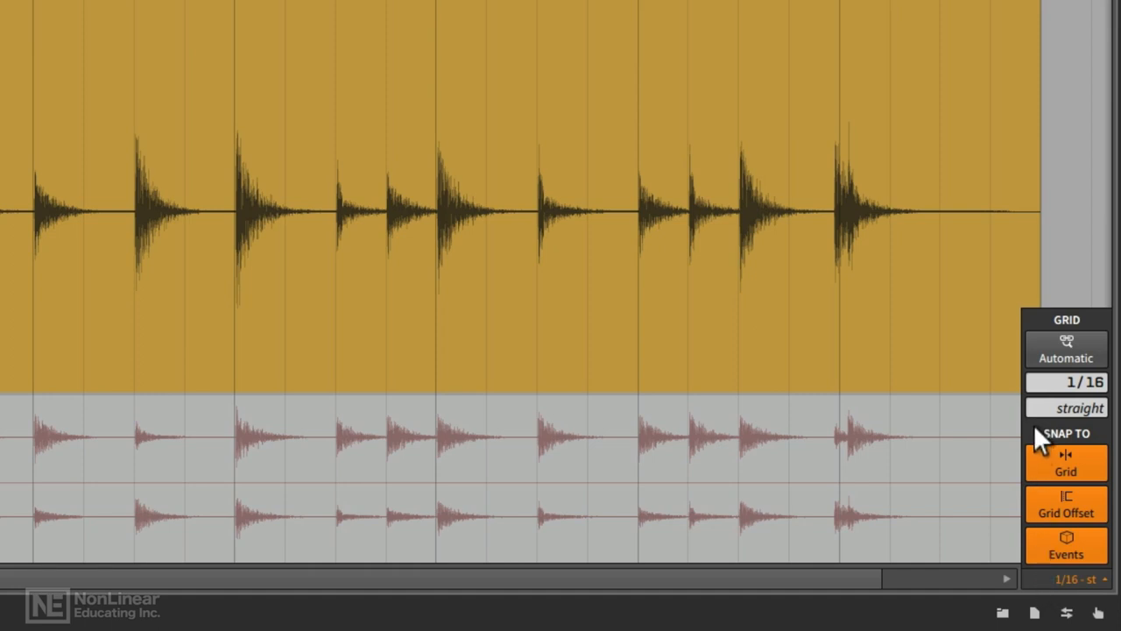
{"action": "left_click", "coordinate": [1066, 433]}
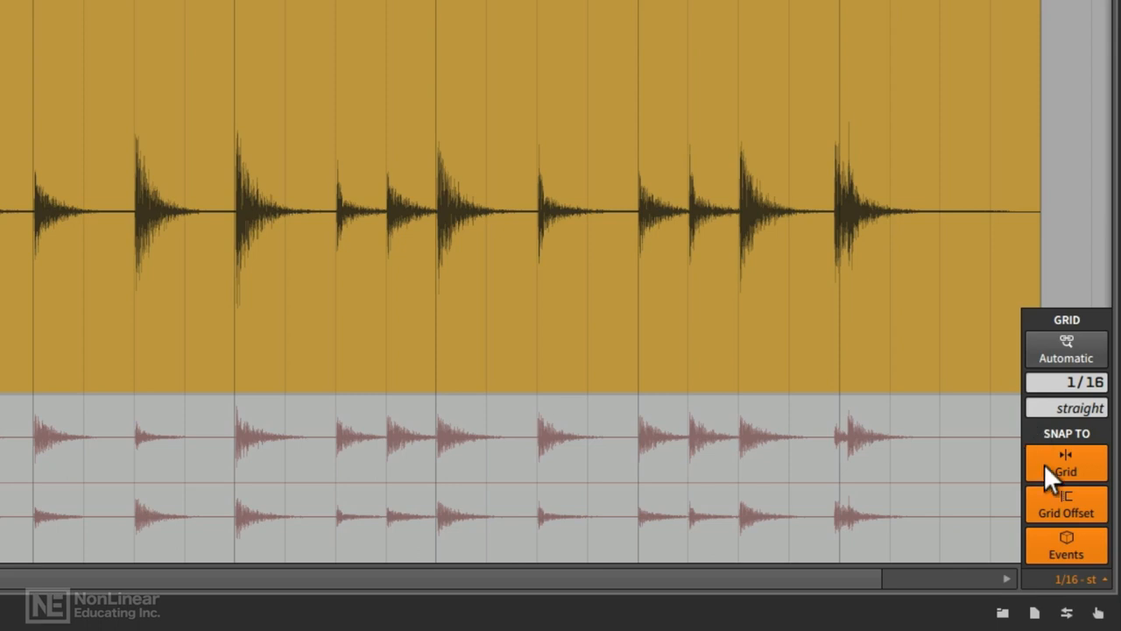
{"action": "left_click", "coordinate": [1066, 462]}
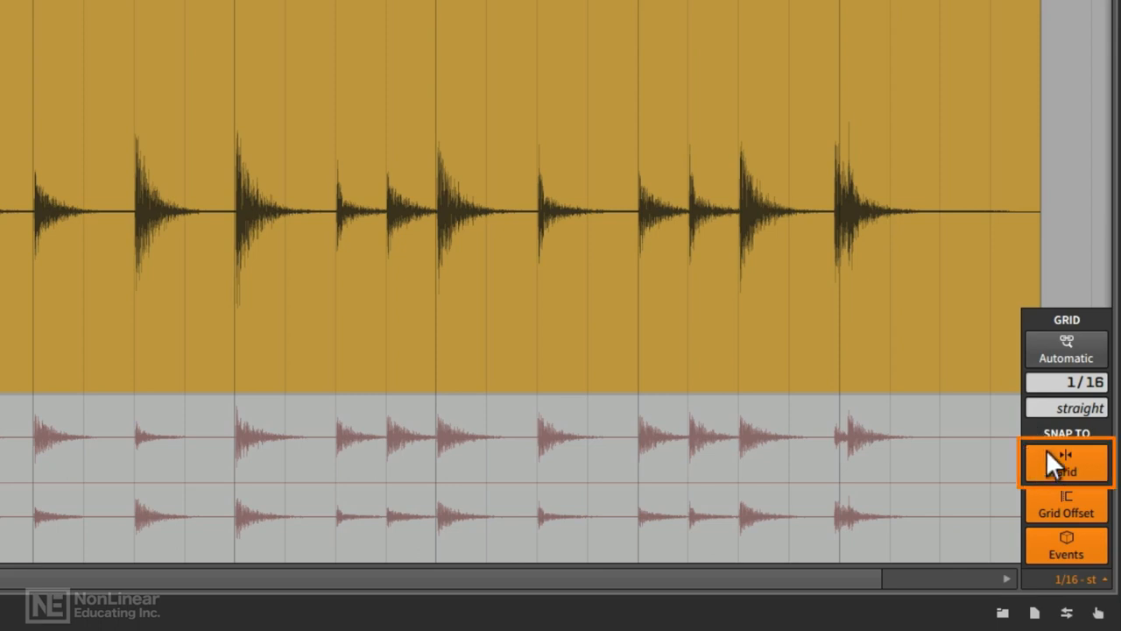
{"action": "mouse_move", "coordinate": [1051, 473]}
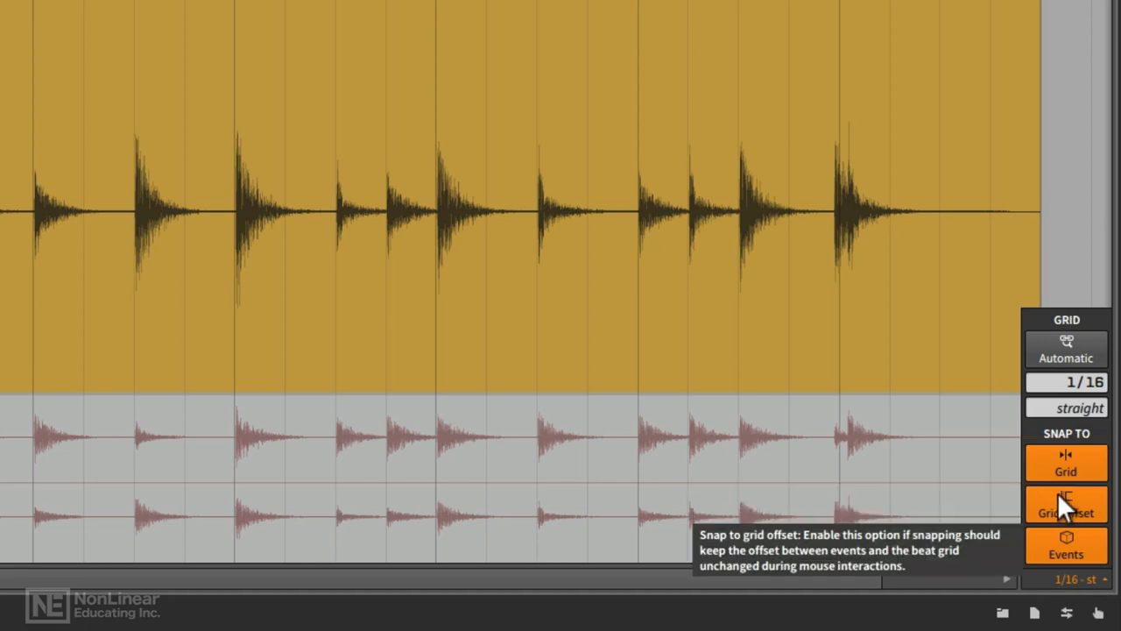
{"action": "left_click", "coordinate": [1066, 503]}
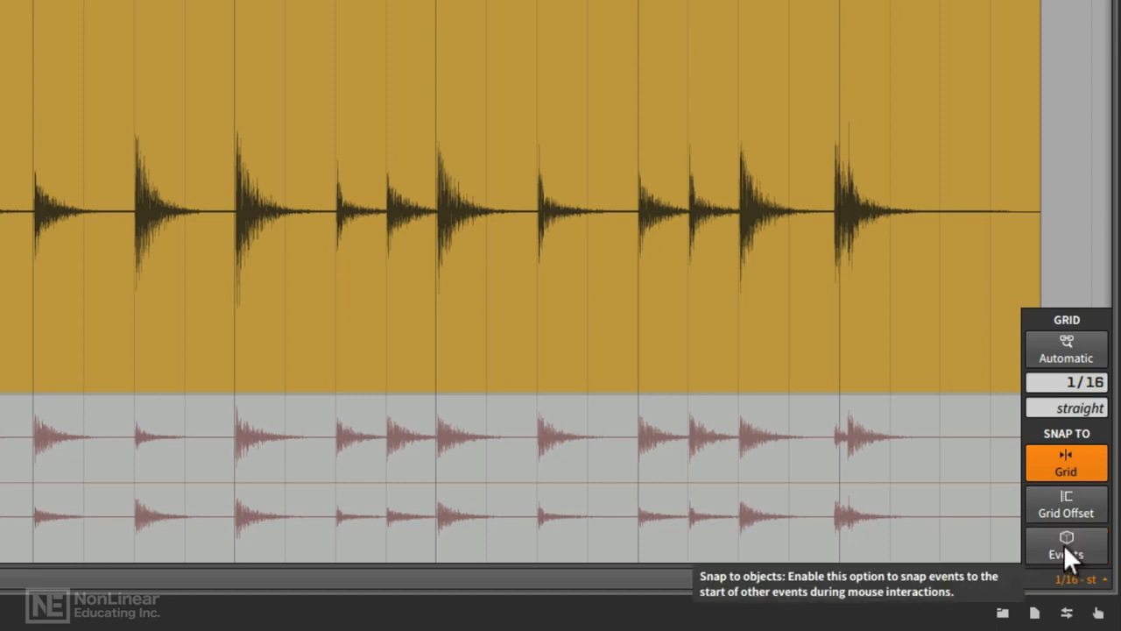
{"action": "mouse_move", "coordinate": [1066, 463]}
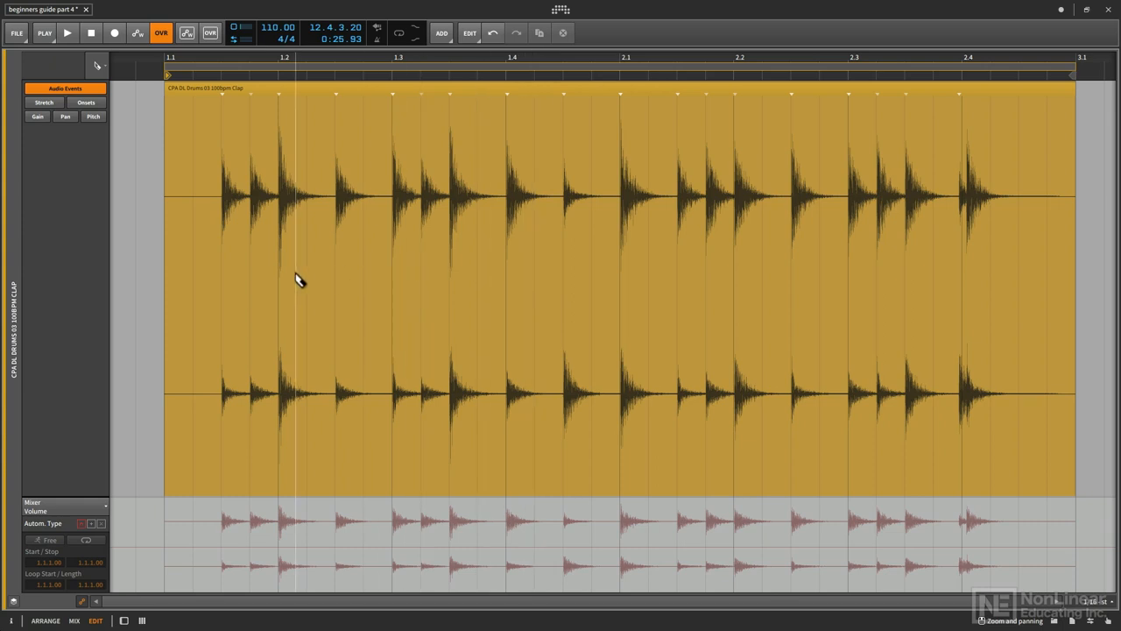
{"action": "left_click", "coordinate": [68, 32]}
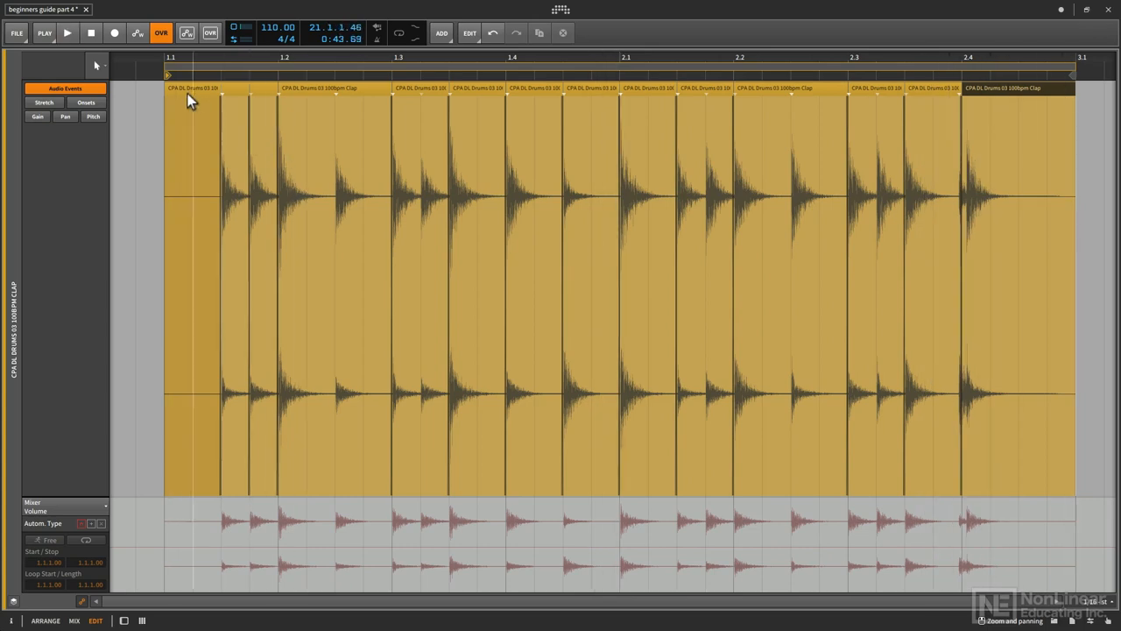
{"action": "mouse_move", "coordinate": [185, 95]}
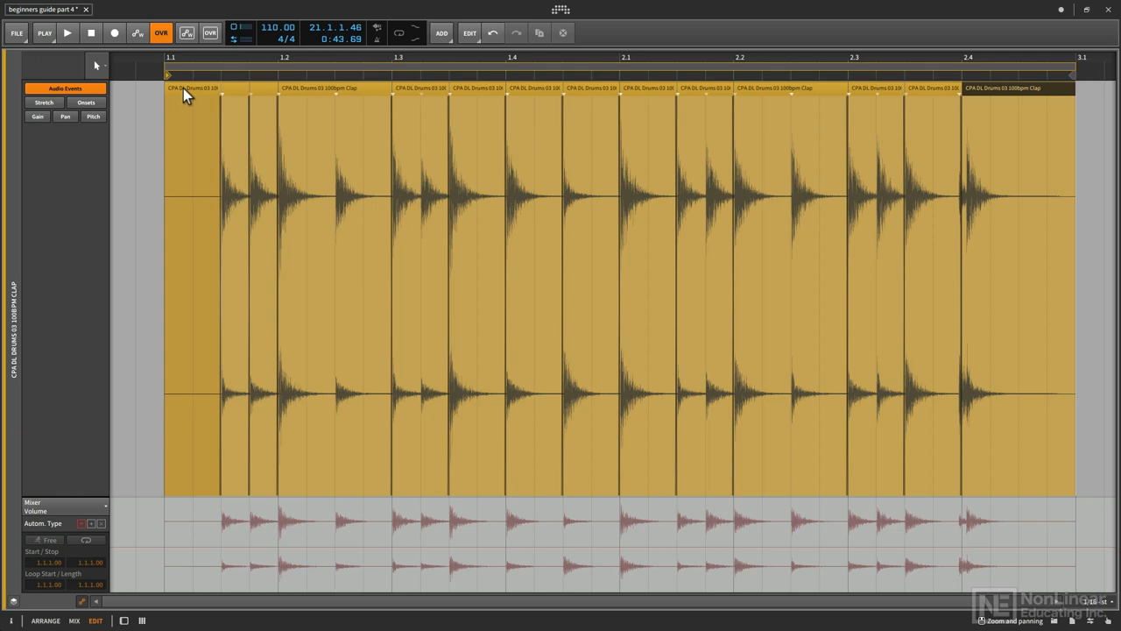
Step: Delete several clap slices, including those near the loop start and at 1.4, leaving gaps
{"action": "left_click", "coordinate": [193, 88]}
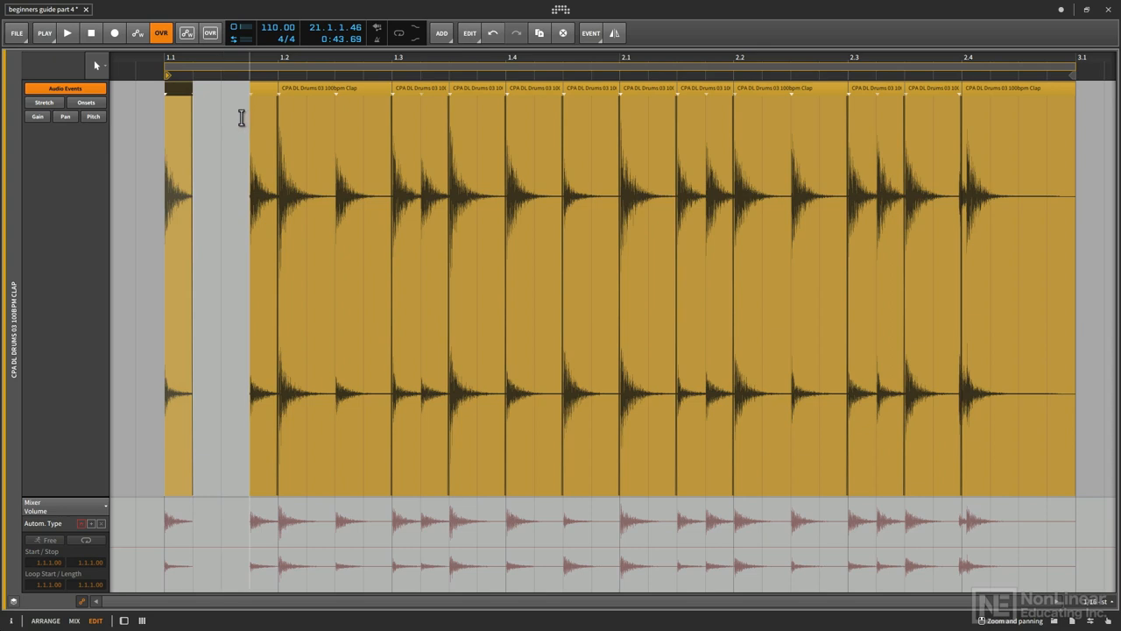
{"action": "left_click", "coordinate": [68, 32]}
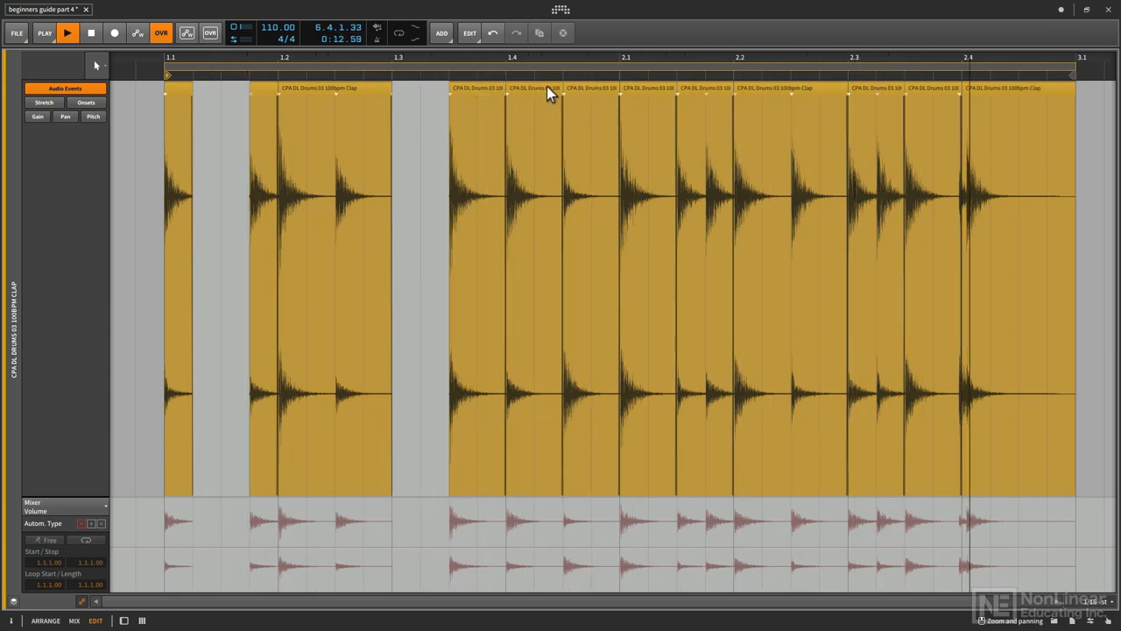
{"action": "left_click", "coordinate": [534, 96]}
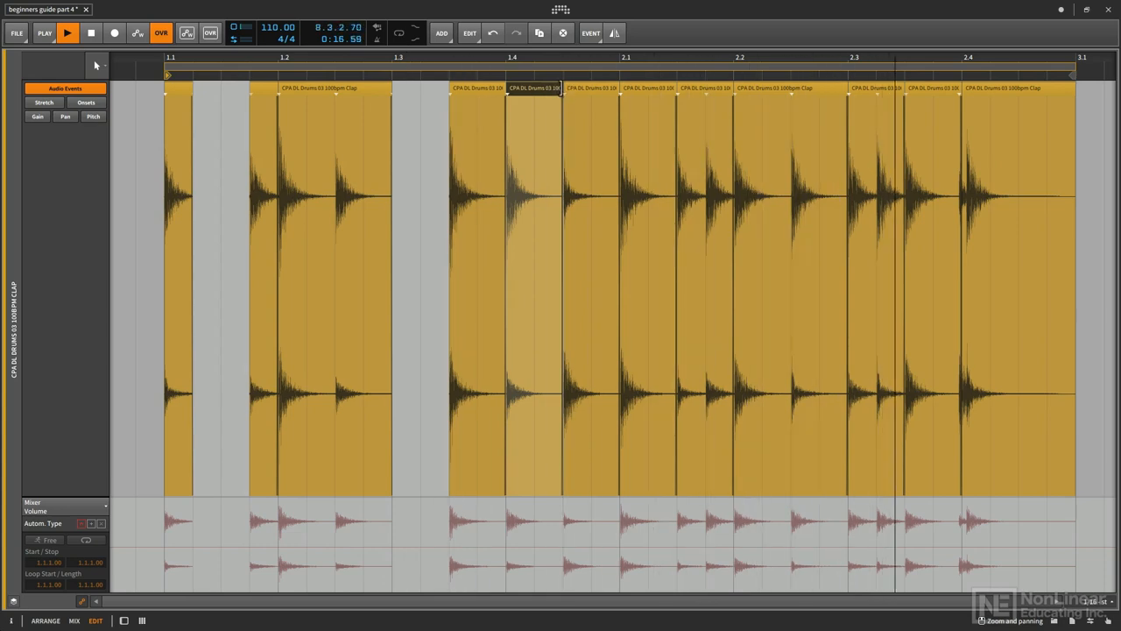
{"action": "left_click", "coordinate": [512, 100]}
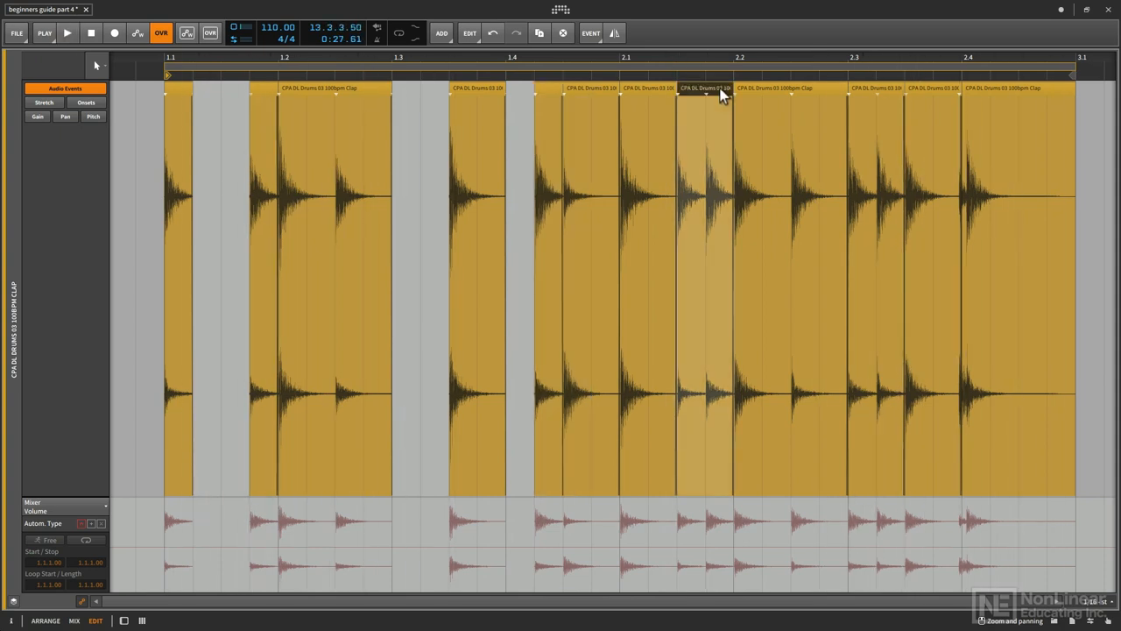
{"action": "mouse_move", "coordinate": [729, 103]}
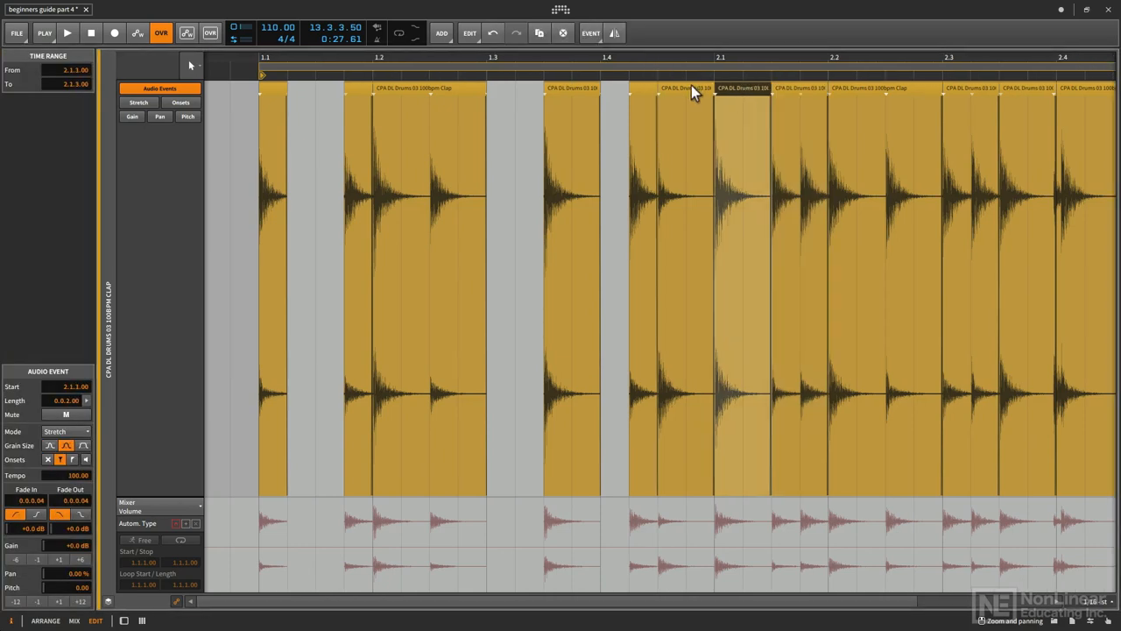
Step: Select the clap event at 1.4.3 to show its Audio Event properties in the Inspector
{"action": "left_click", "coordinate": [684, 88]}
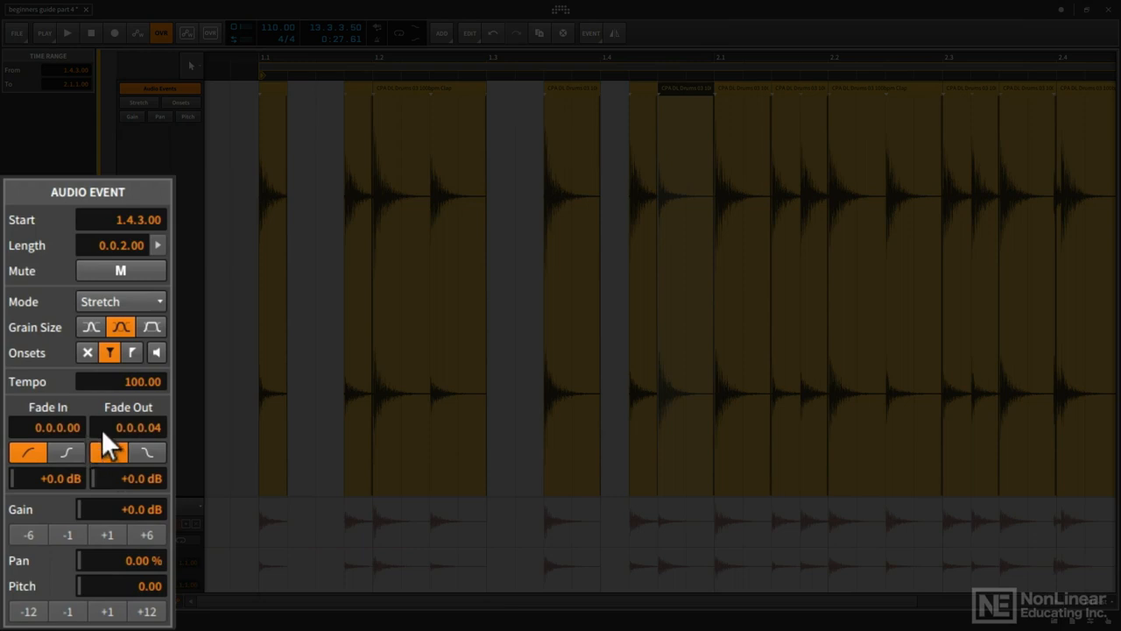
{"action": "mouse_move", "coordinate": [122, 449]}
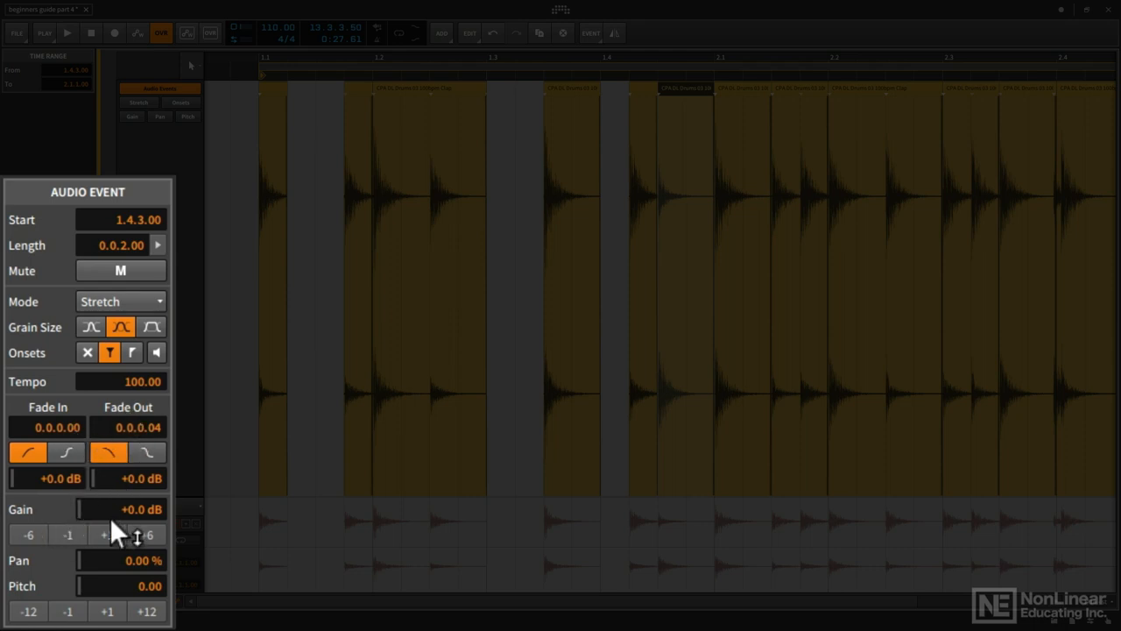
{"action": "mouse_move", "coordinate": [83, 600]}
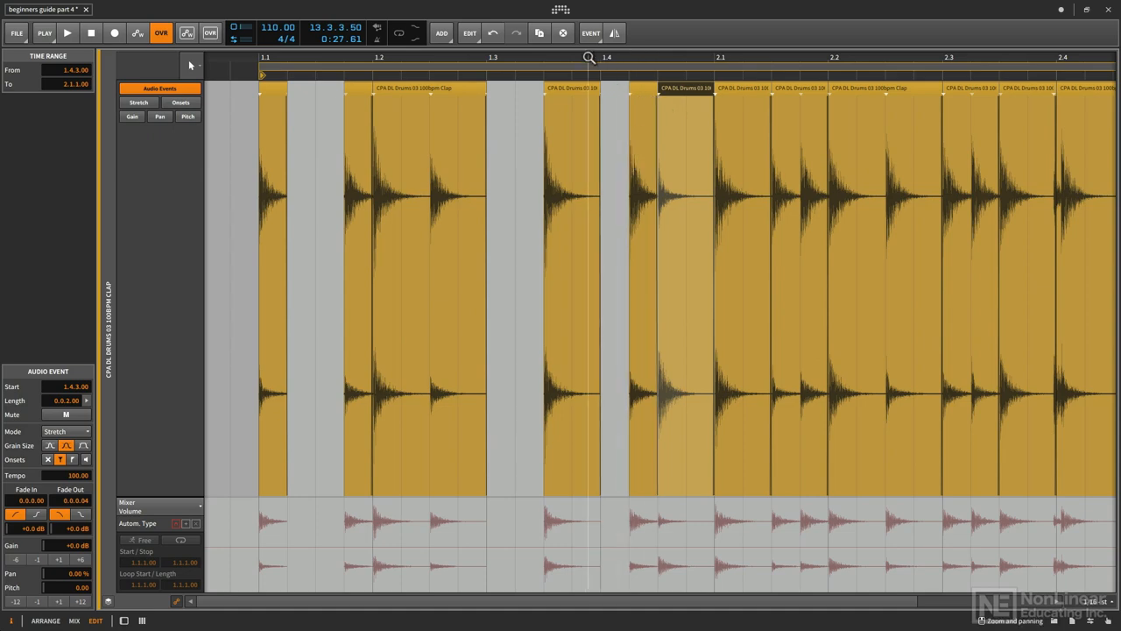
{"action": "mouse_move", "coordinate": [594, 51]}
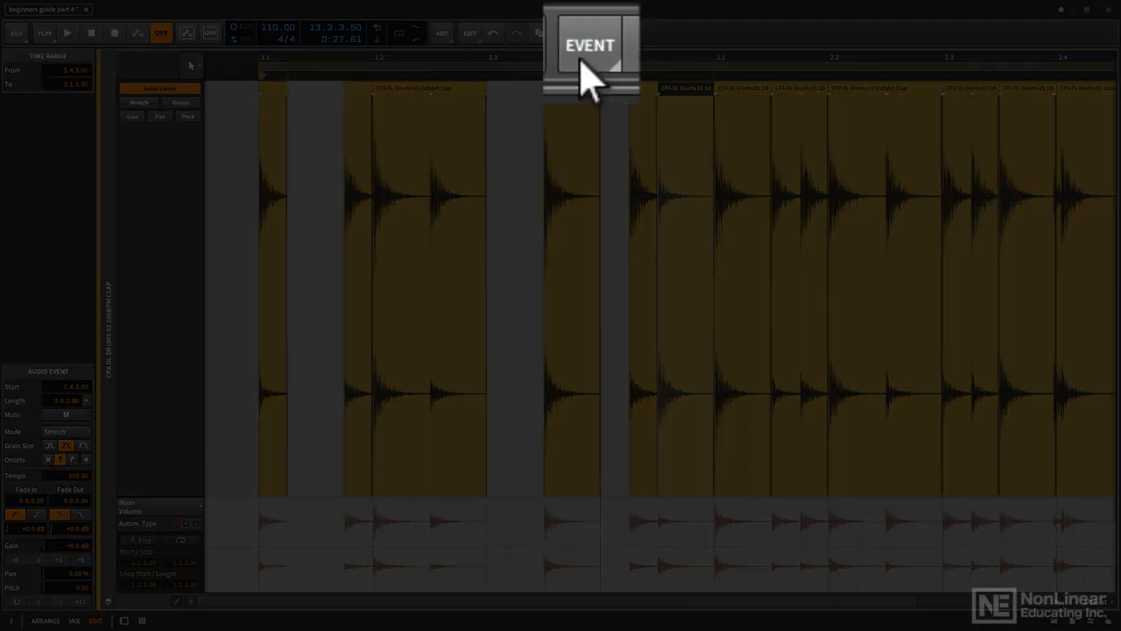
Step: Reverse the clap event at 1.4.3 from the Event toolbar and play the loop back
{"action": "left_click", "coordinate": [591, 34]}
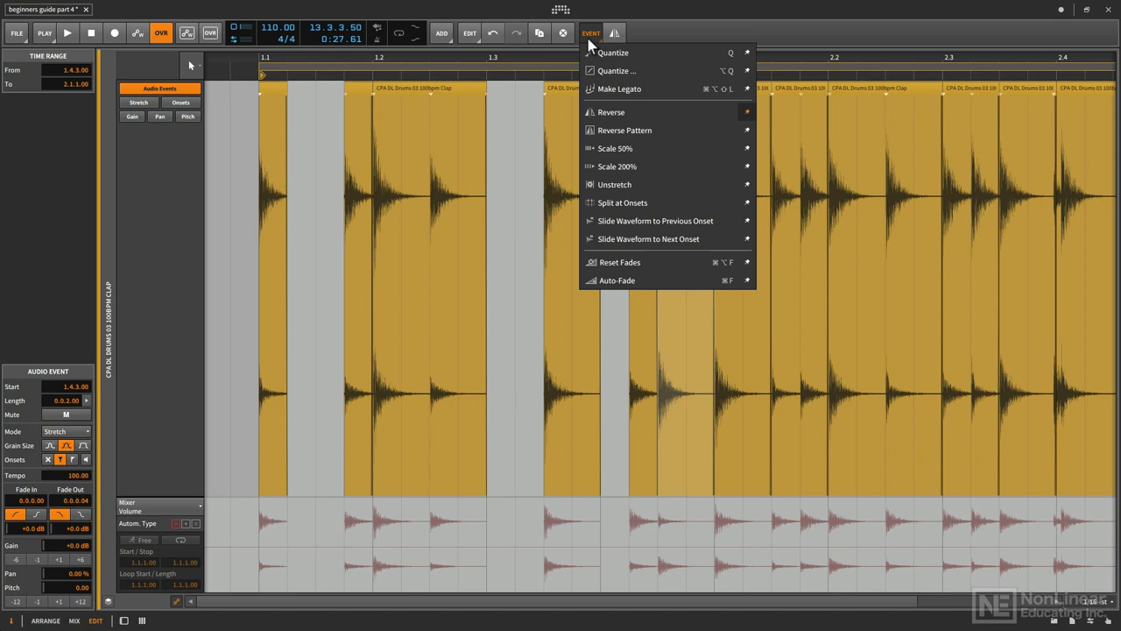
{"action": "mouse_move", "coordinate": [610, 112]}
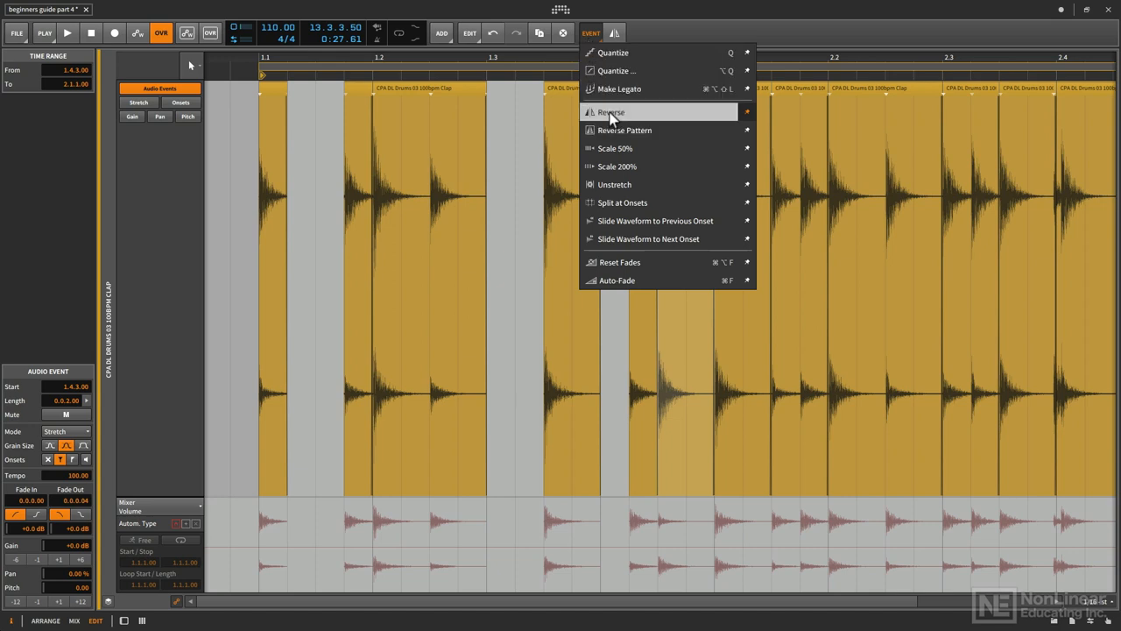
{"action": "mouse_move", "coordinate": [615, 116]}
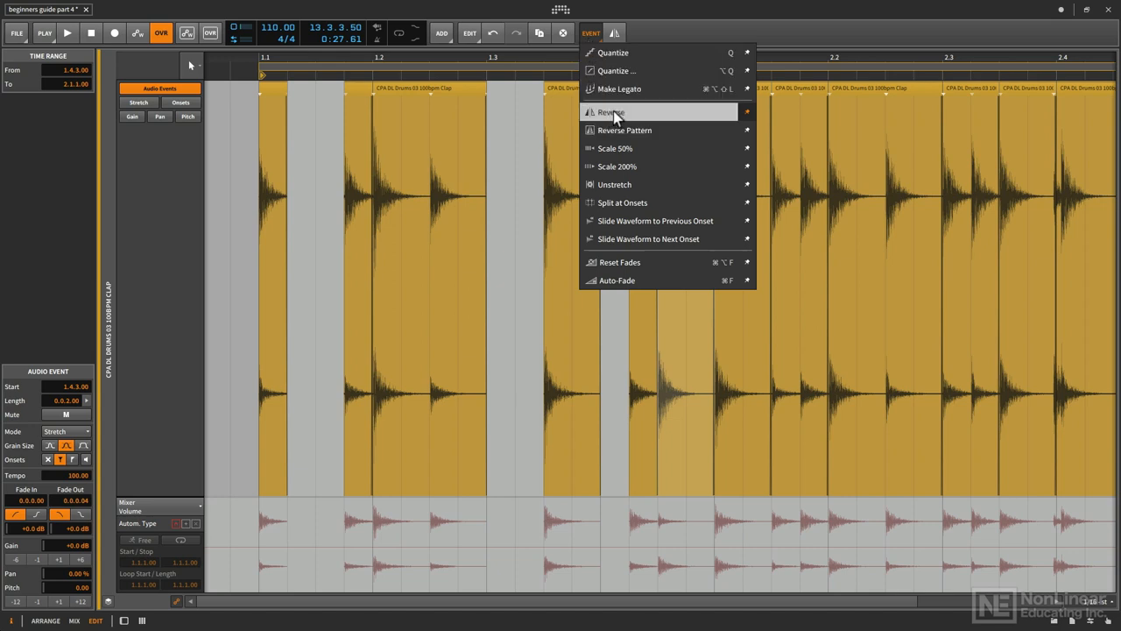
{"action": "mouse_move", "coordinate": [627, 112]}
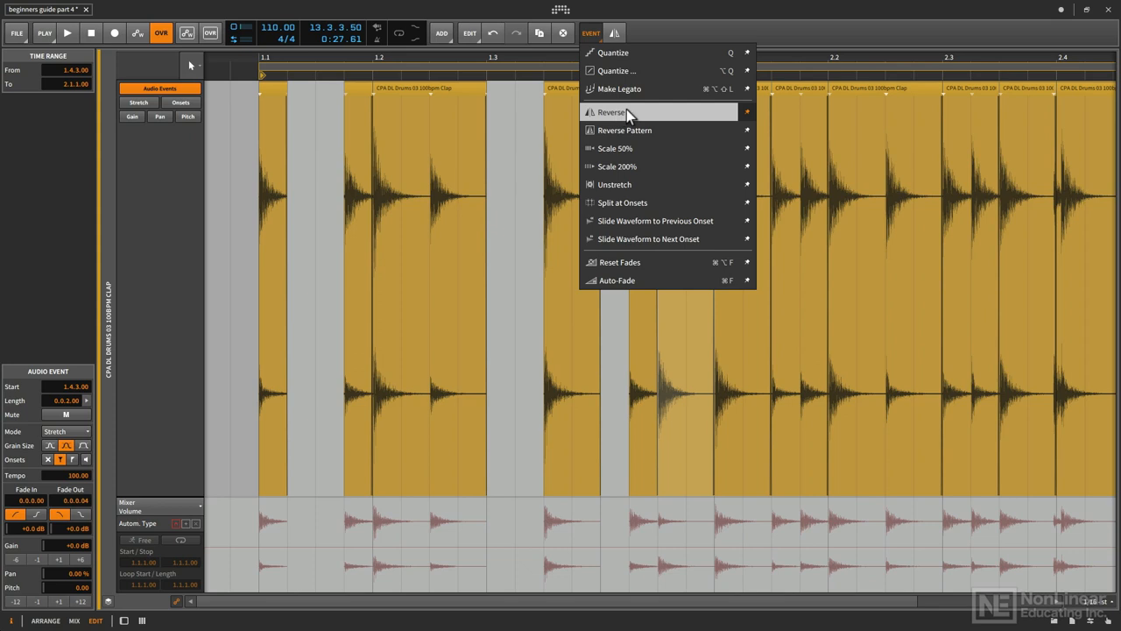
{"action": "mouse_move", "coordinate": [751, 120]}
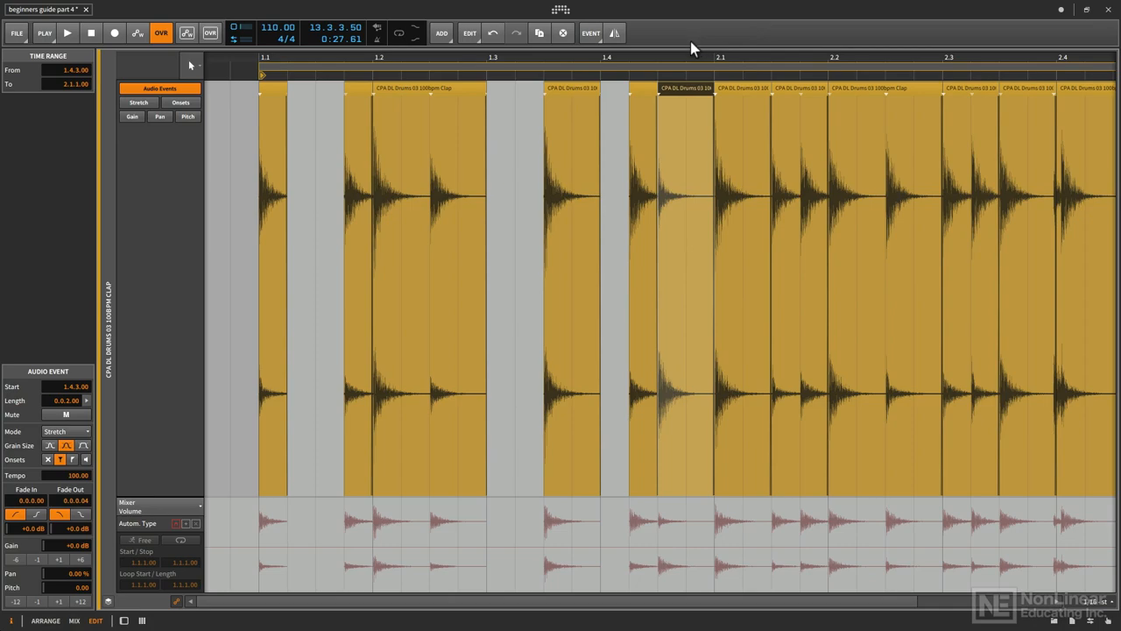
{"action": "left_click", "coordinate": [614, 32]}
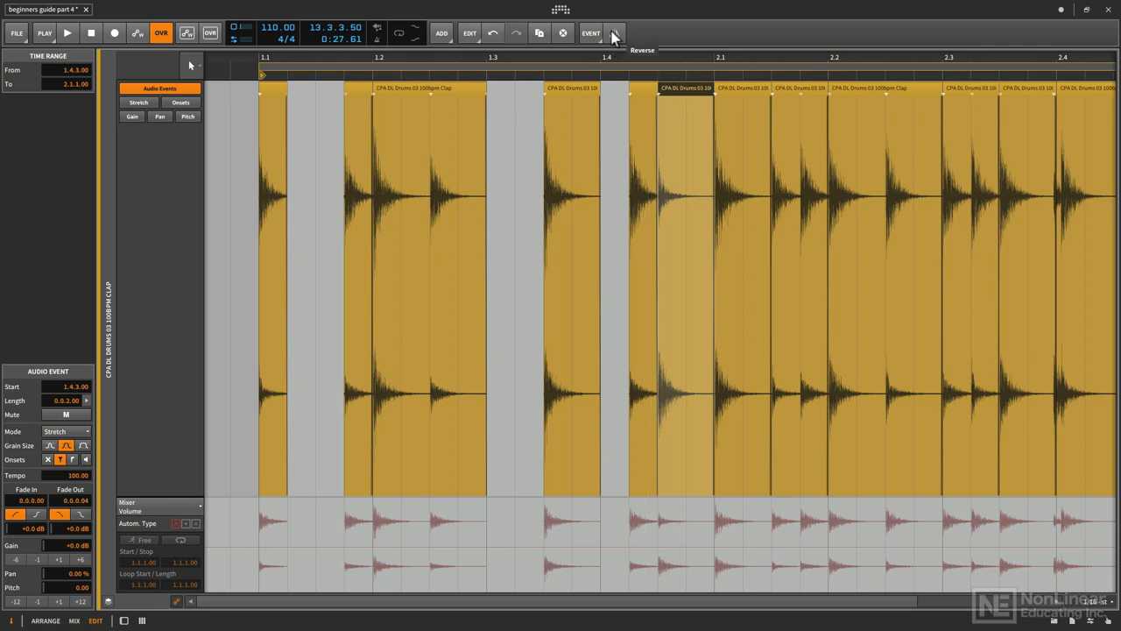
{"action": "mouse_move", "coordinate": [615, 39]}
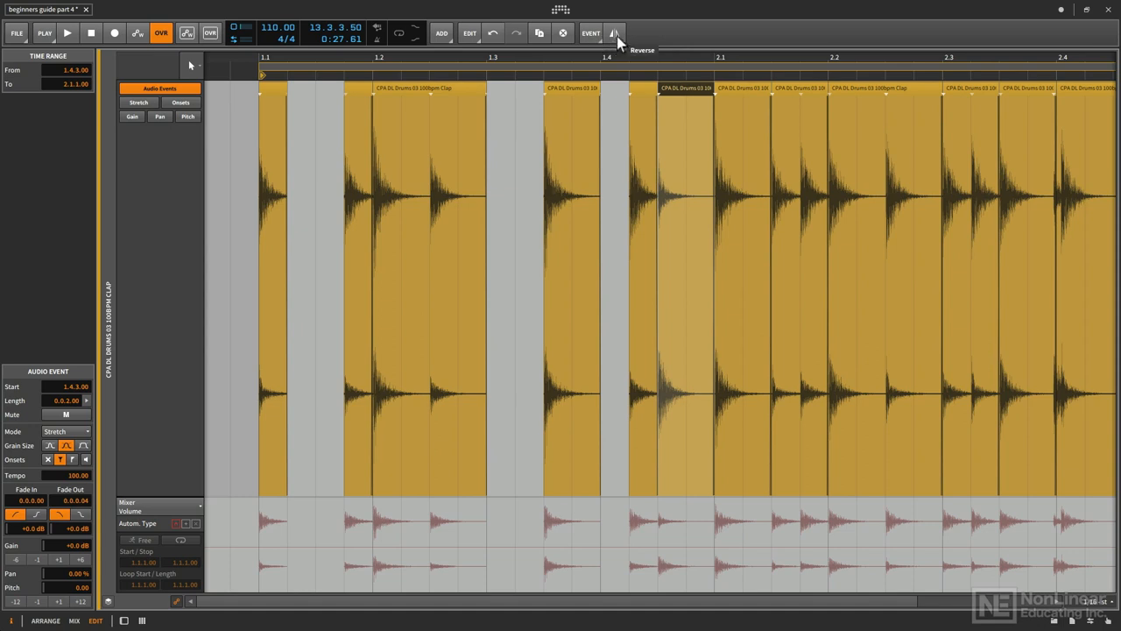
{"action": "left_click", "coordinate": [613, 34]}
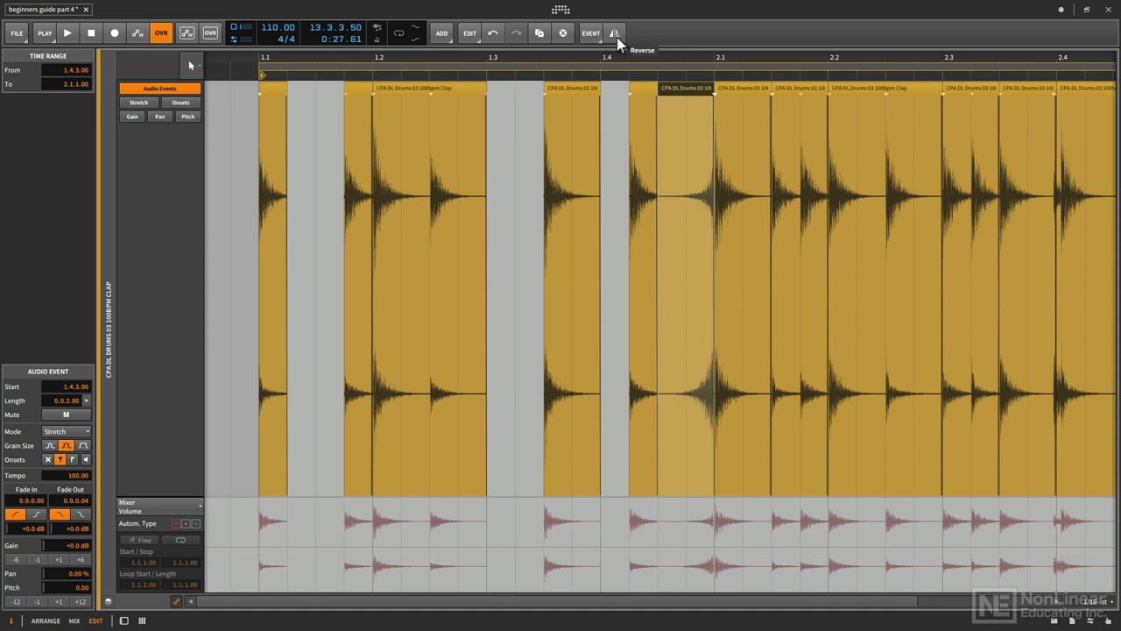
{"action": "left_click", "coordinate": [68, 33]}
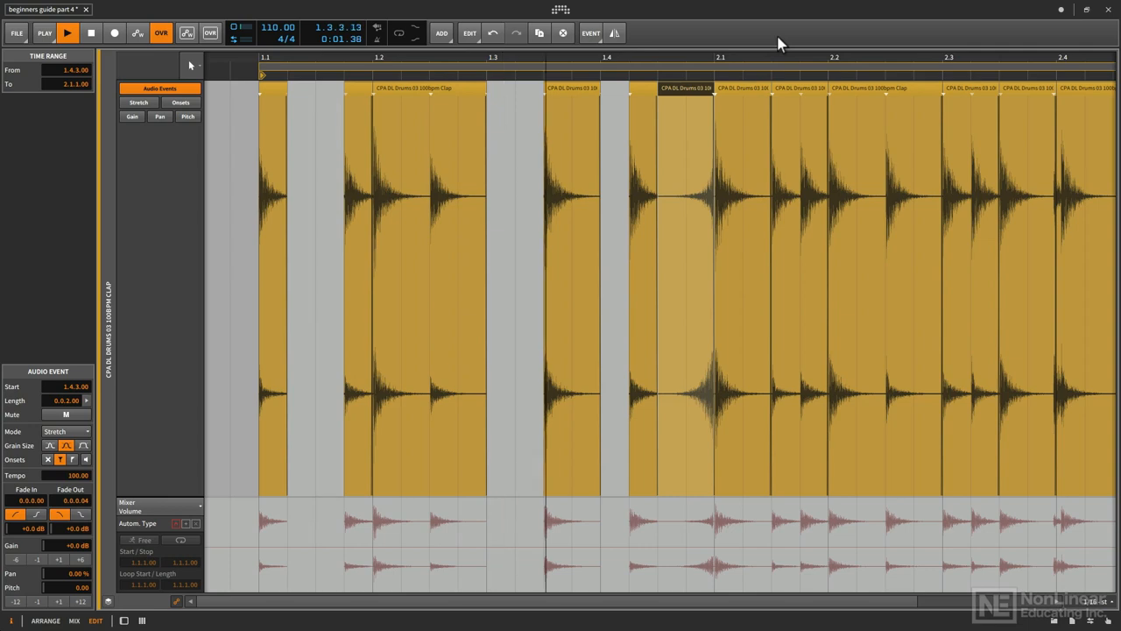